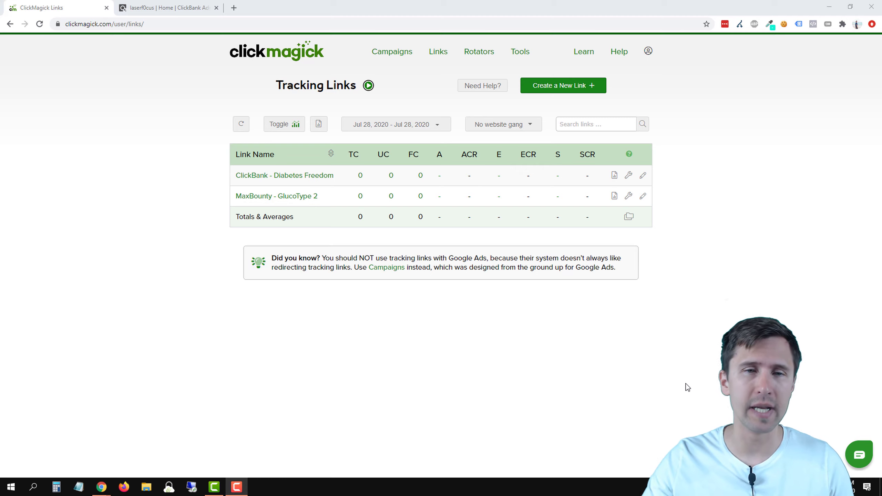
Step: Expand the ClickBank - Diabetes Freedom tracking link and view its Primary URL
click(284, 175)
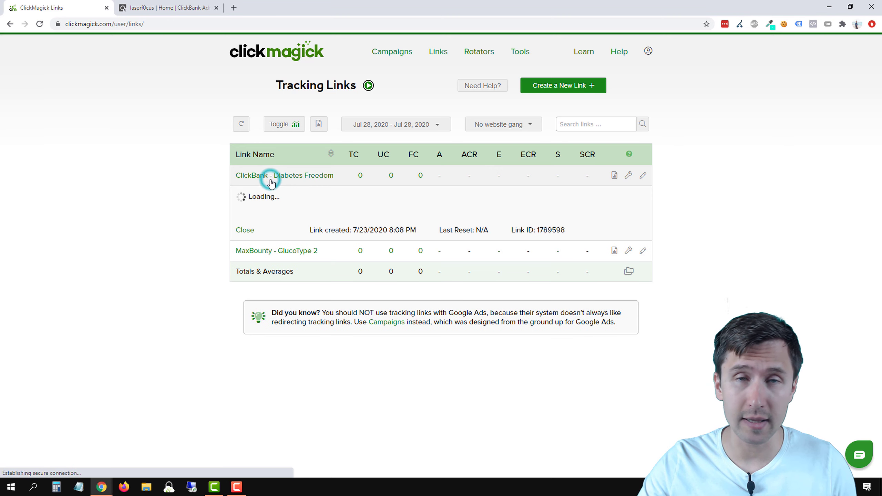
click(284, 175)
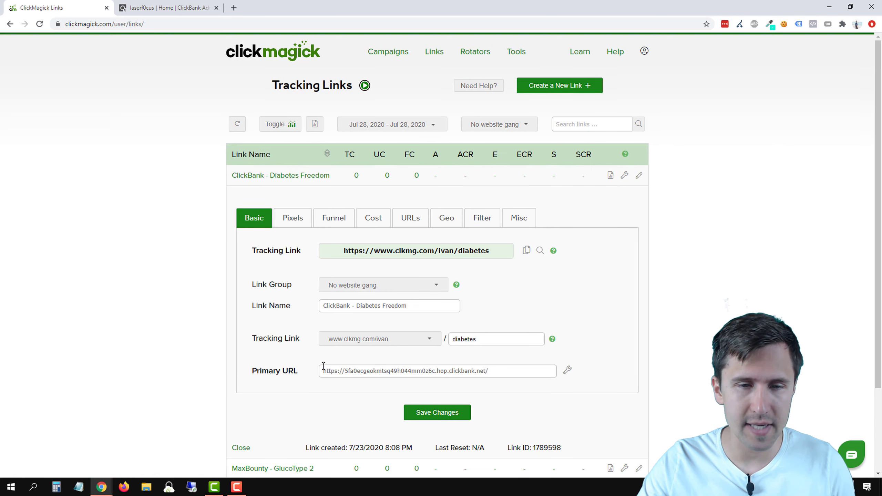
click(500, 371)
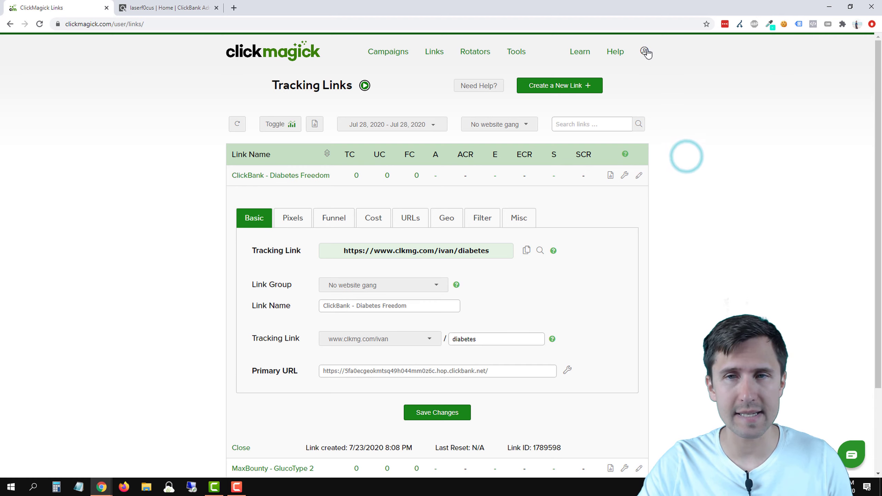
Step: Open Account Settings from the account menu and switch to the ClickBank tab
click(645, 51)
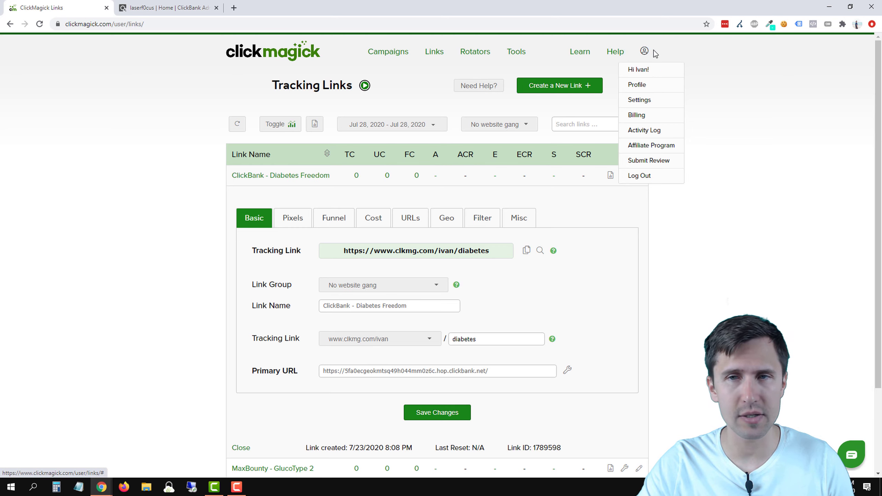
mouse_move(651, 56)
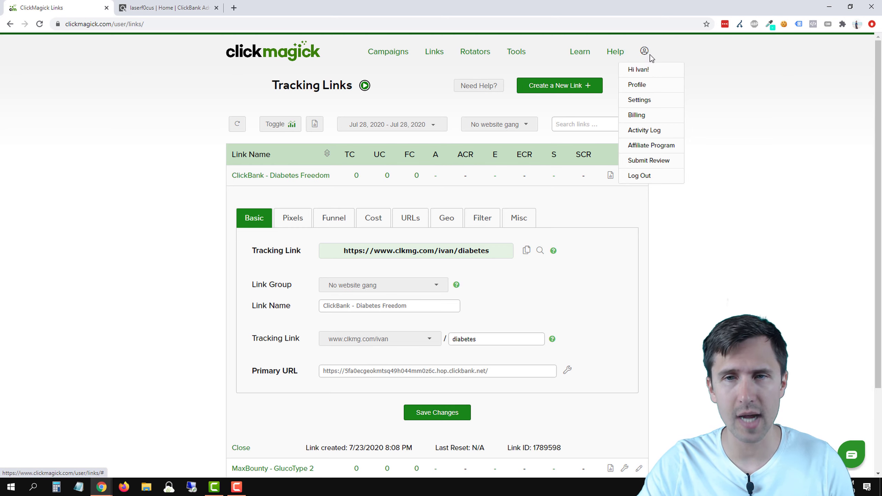
click(639, 99)
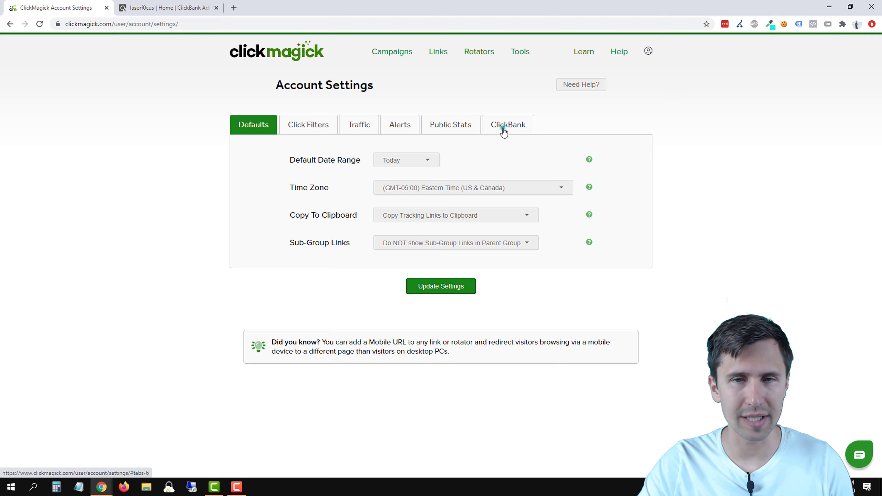
click(508, 125)
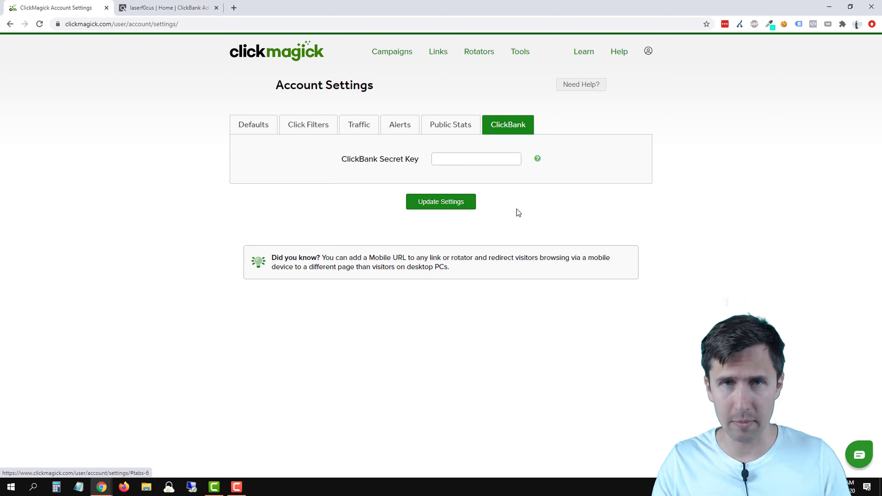
click(475, 159)
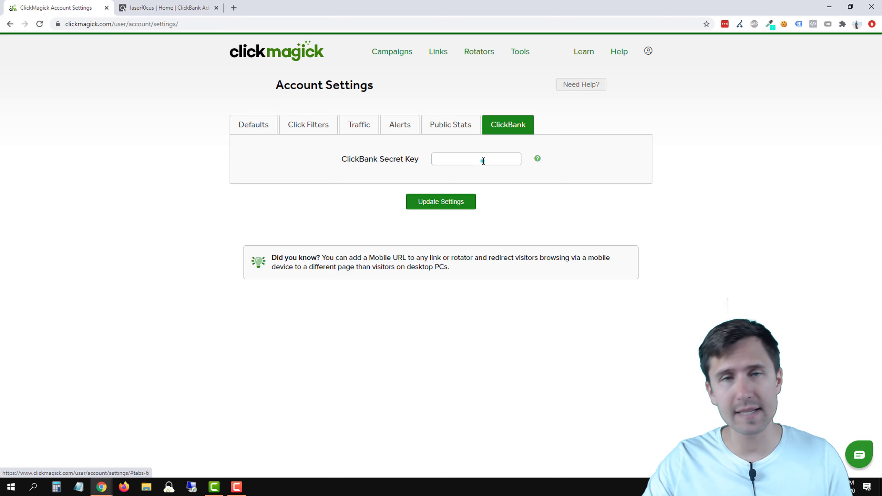
click(475, 159)
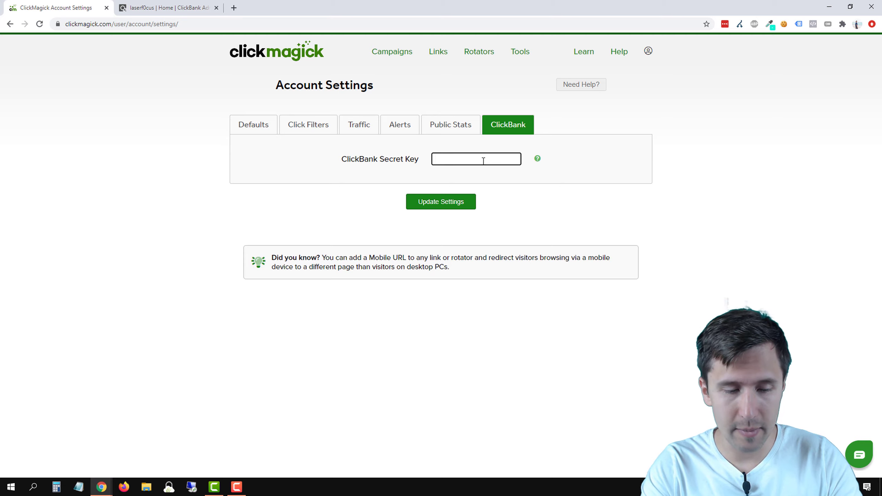
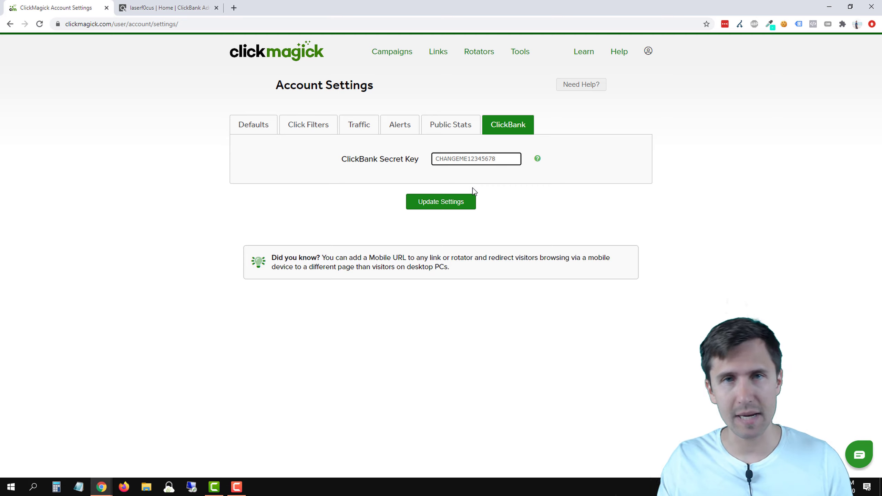
click(475, 158)
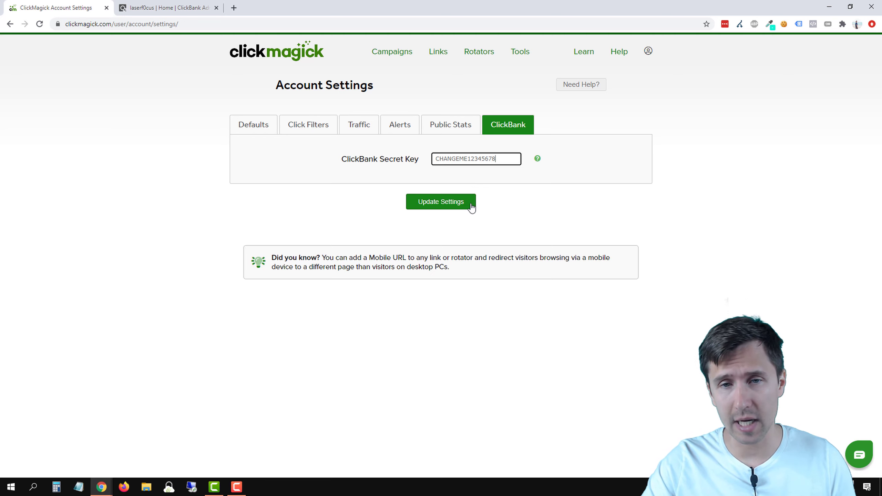
click(441, 201)
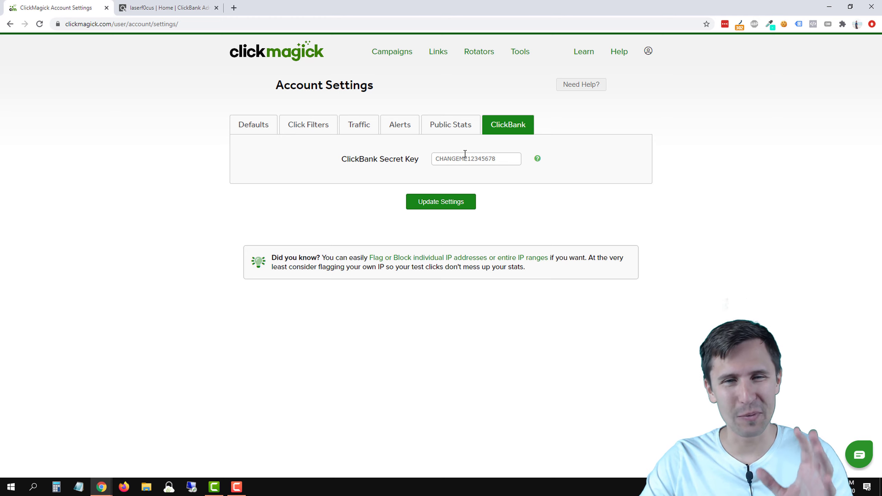
right_click(475, 158)
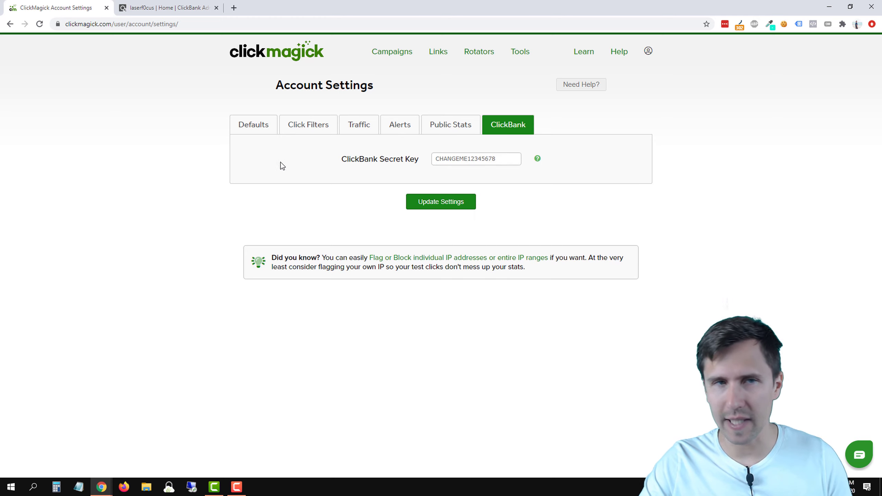
Step: In ClickBank, go to Vendor Settings > My Site and scroll to Advanced Tools
click(167, 7)
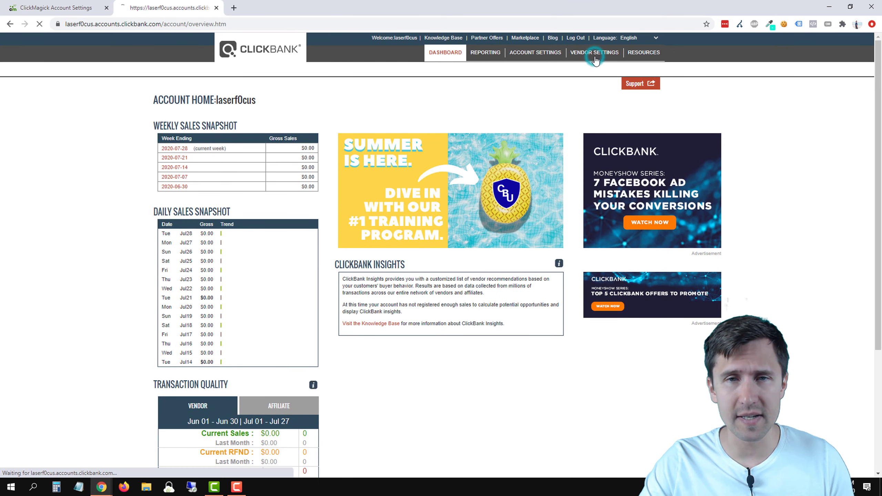
click(594, 52)
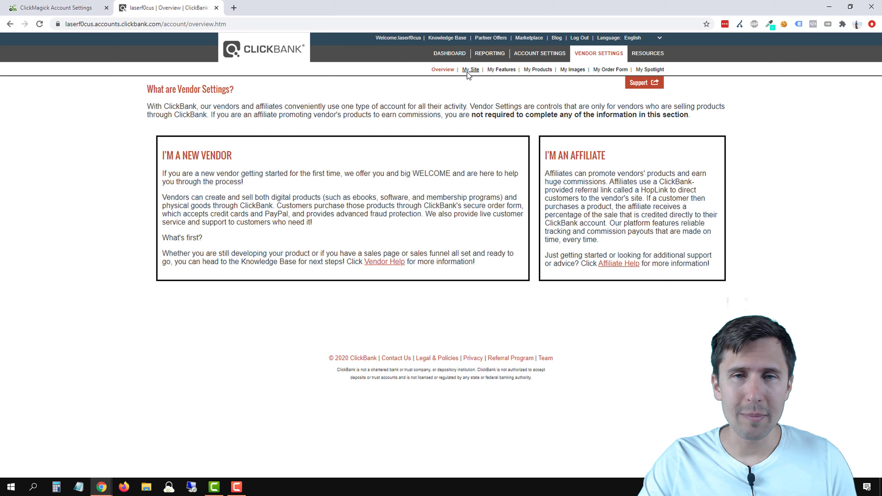
click(471, 69)
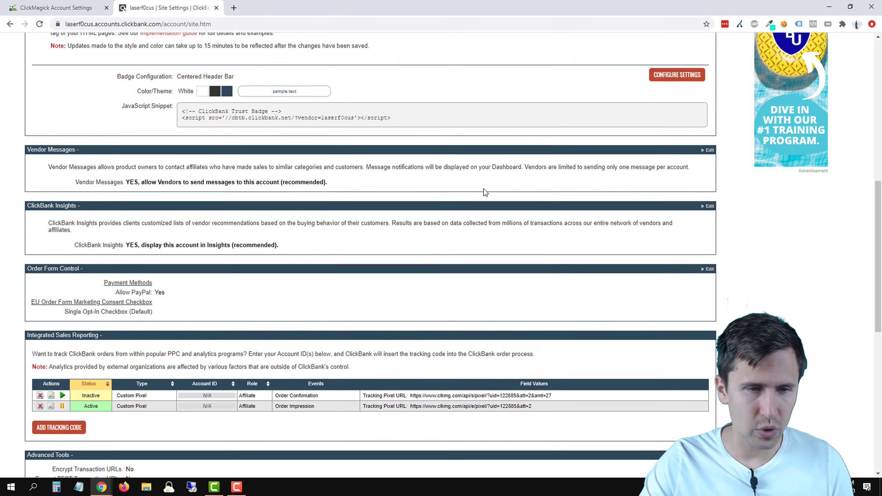
scroll(down, 3)
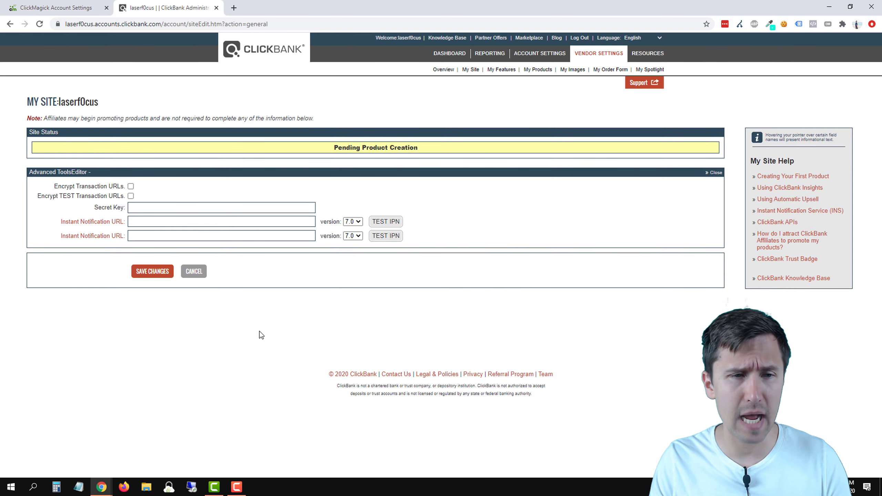
mouse_move(274, 320)
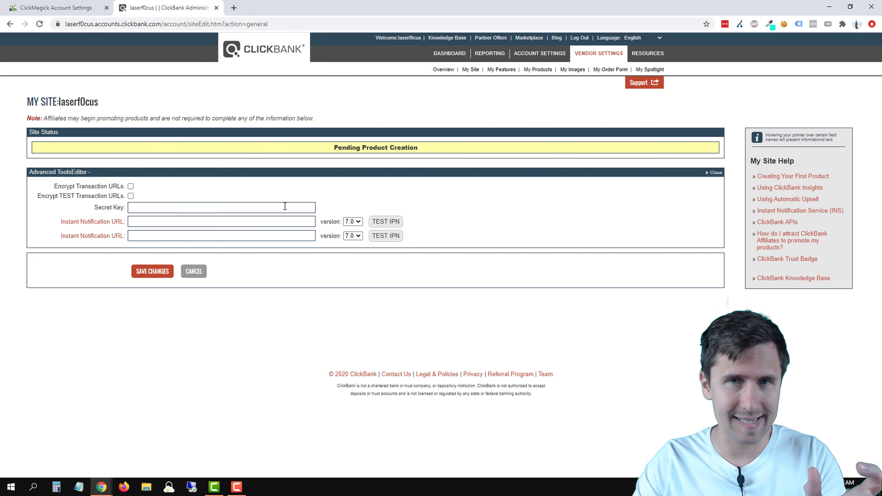
mouse_move(284, 184)
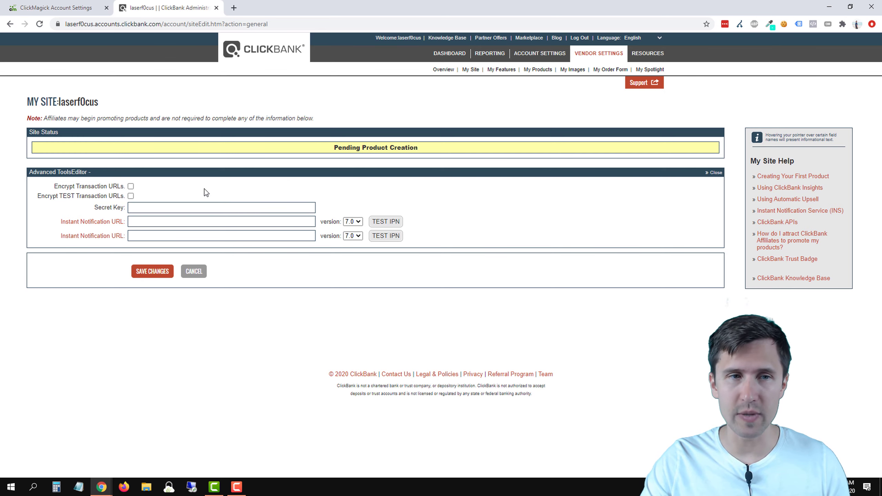
click(221, 207)
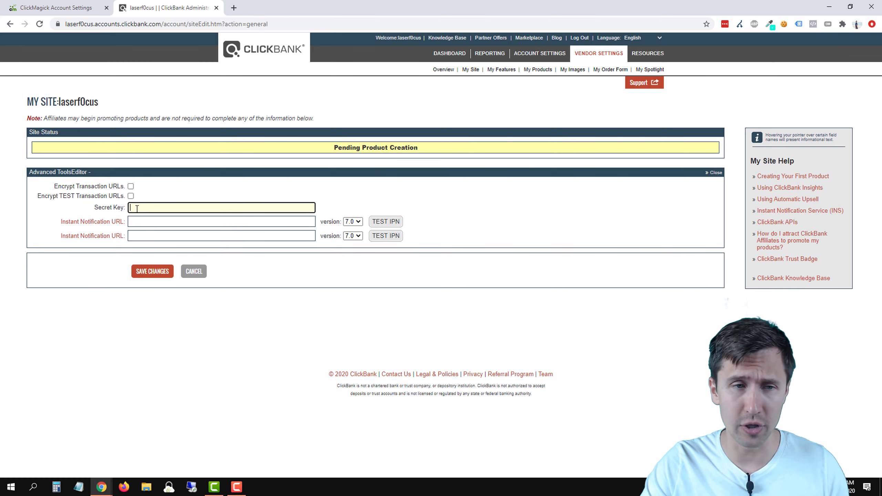
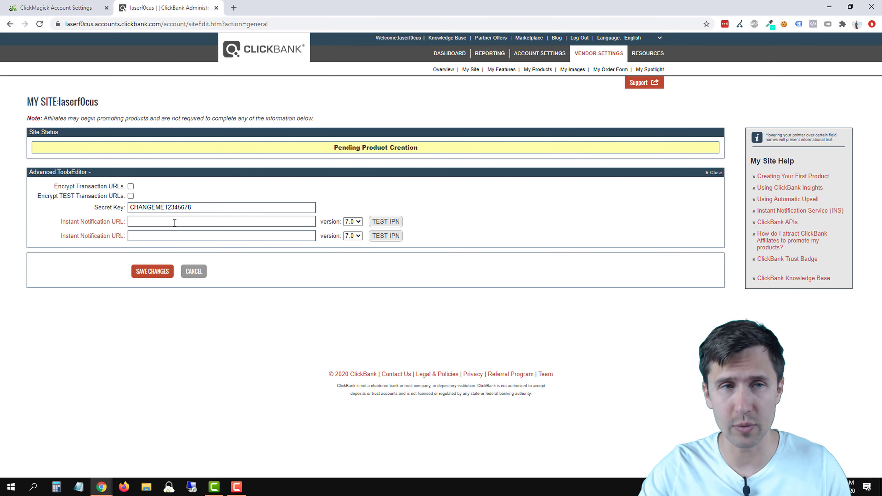
click(56, 7)
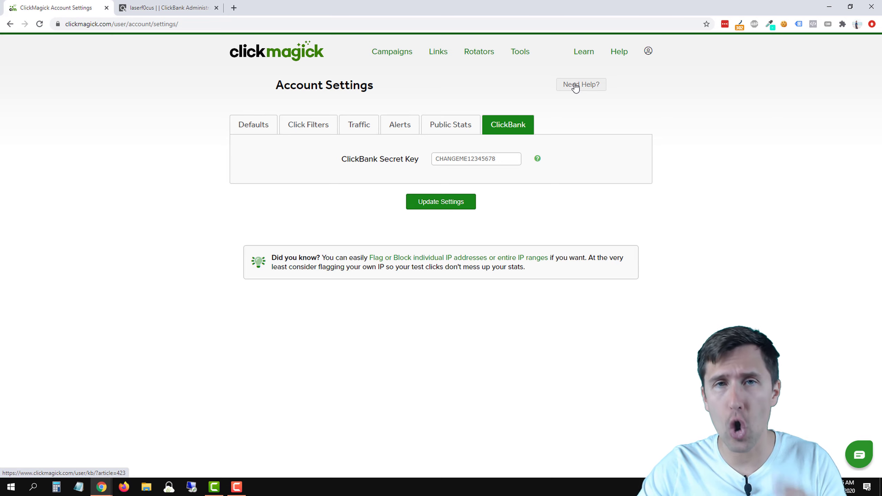
mouse_move(529, 96)
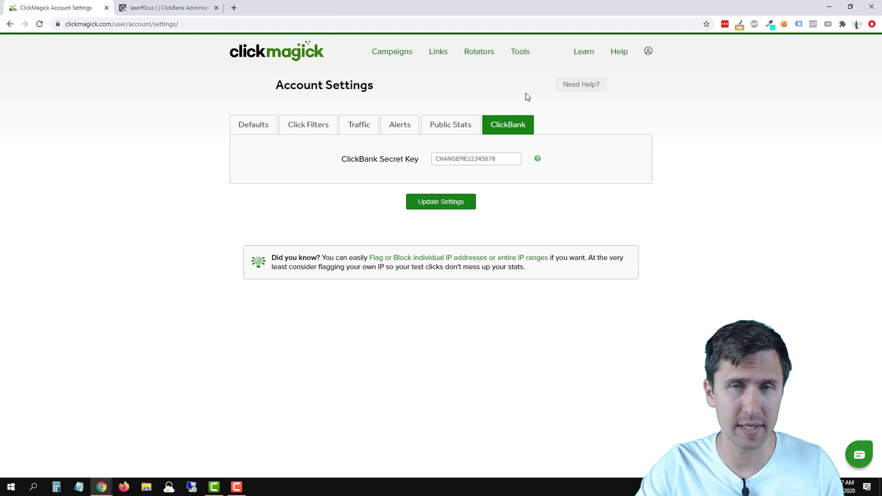
mouse_move(522, 95)
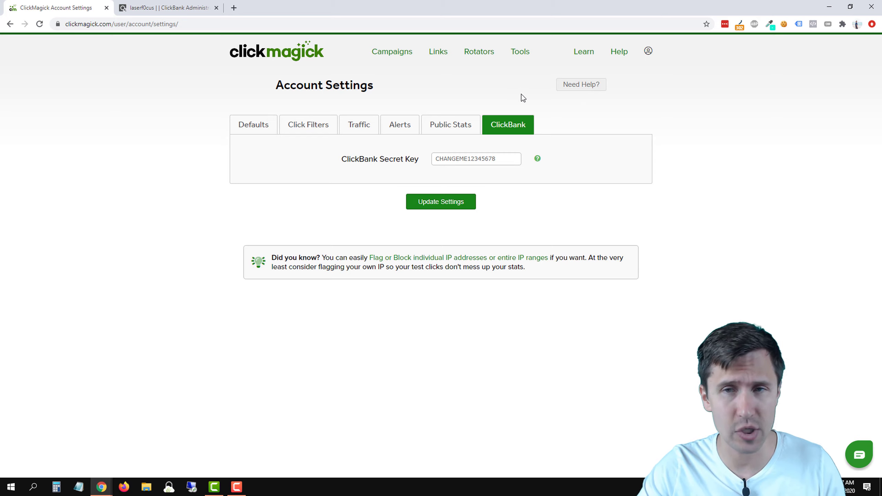
Step: Search the Knowledge Base for ClickBank and open 'How do I track sales with my affiliate network?'
click(618, 51)
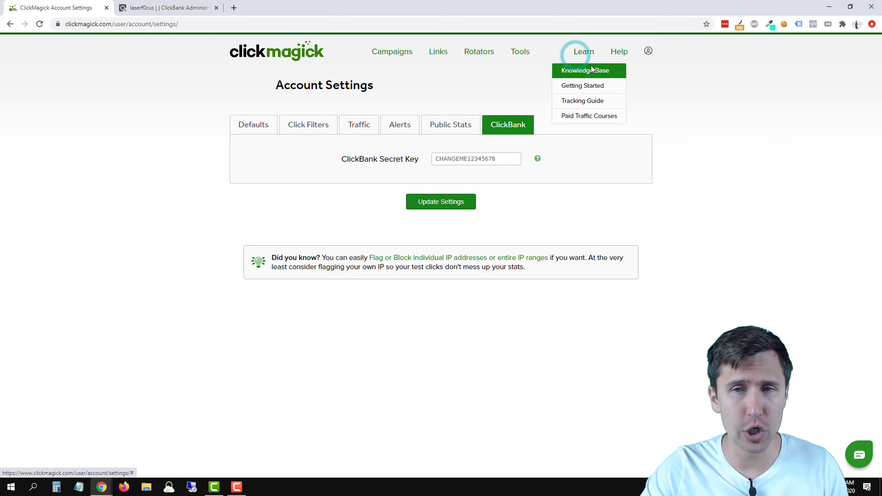
click(583, 71)
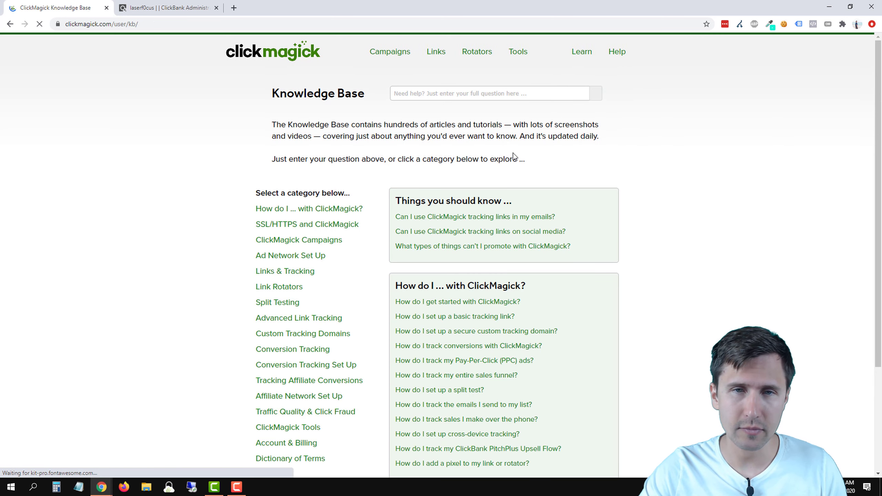
text(CLICKB)
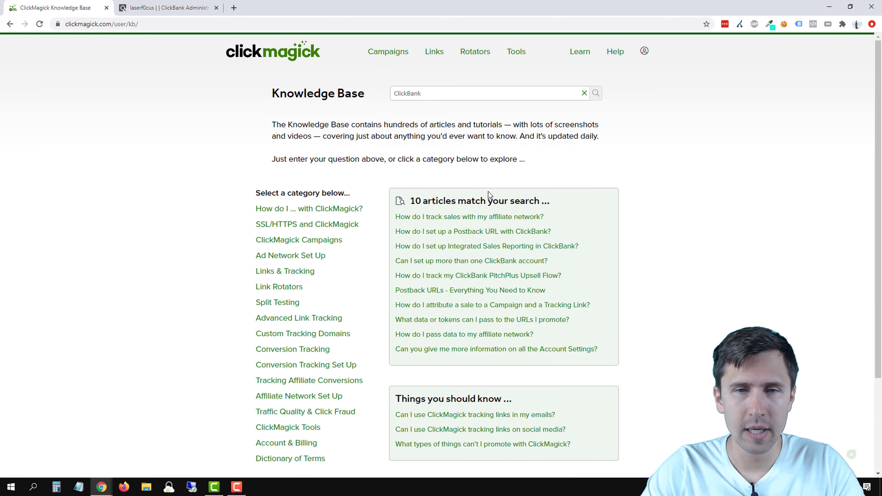
mouse_move(469, 217)
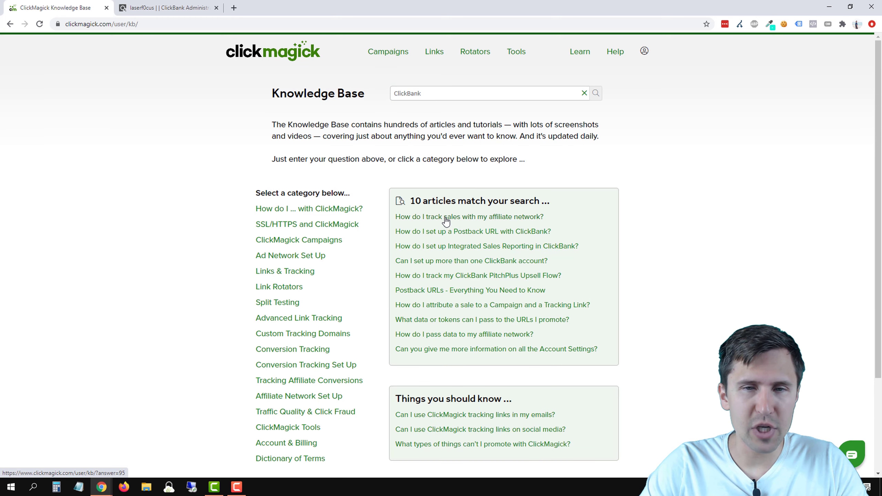
click(469, 217)
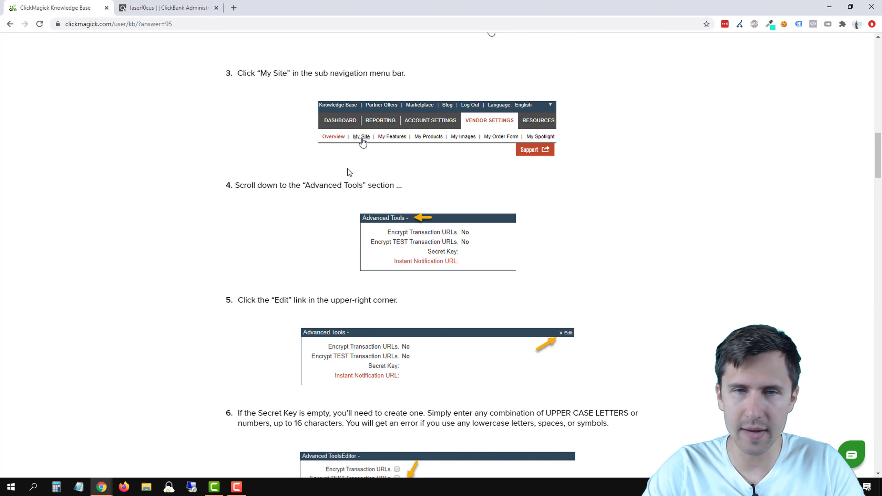
Step: Scroll the article down to Step 3 on the ClickMagick Instant Notification URL
scroll(down, 3)
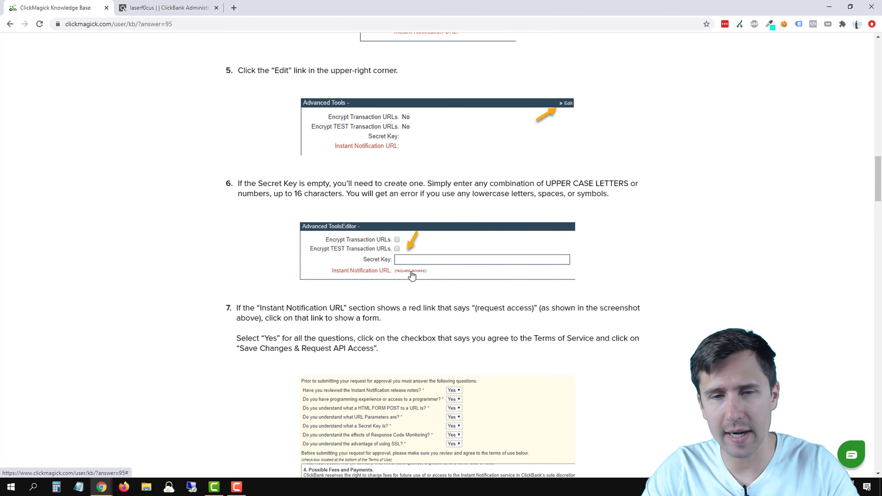
scroll(down, 3)
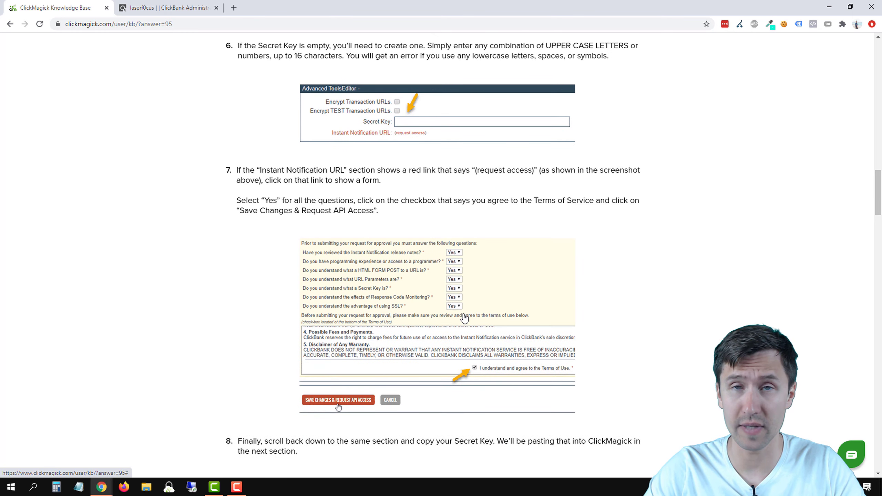
scroll(down, 3)
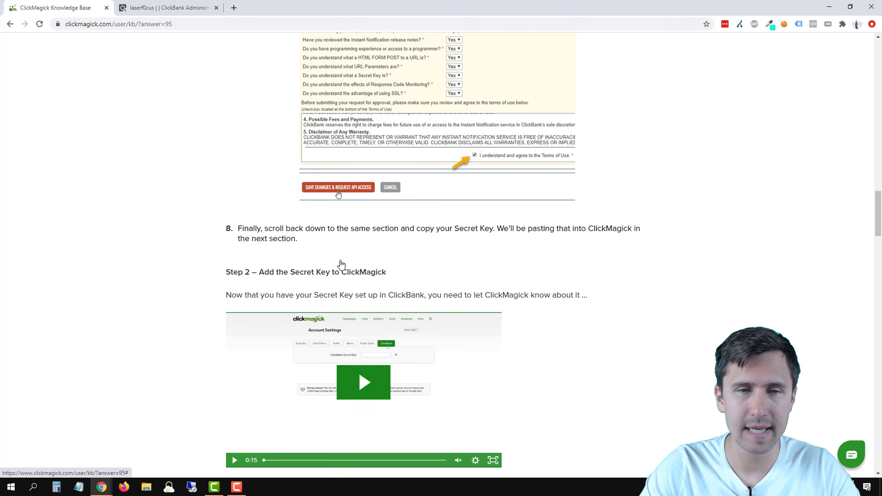
scroll(down, 3)
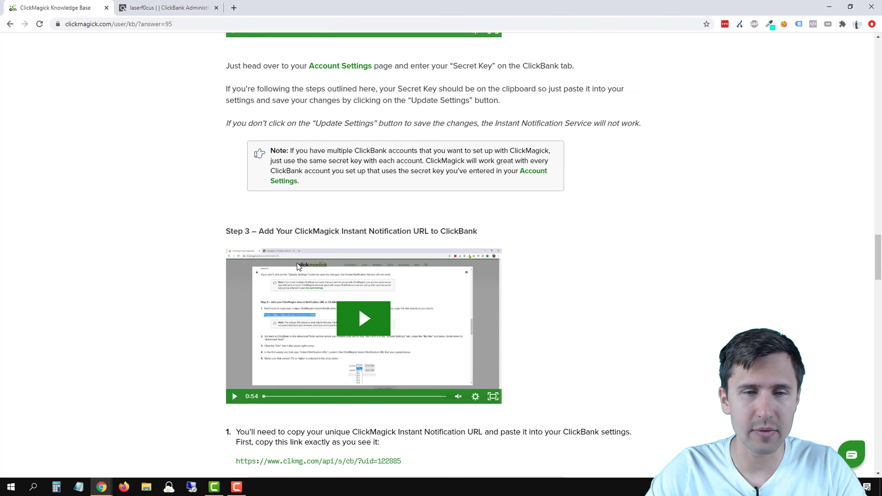
scroll(down, 3)
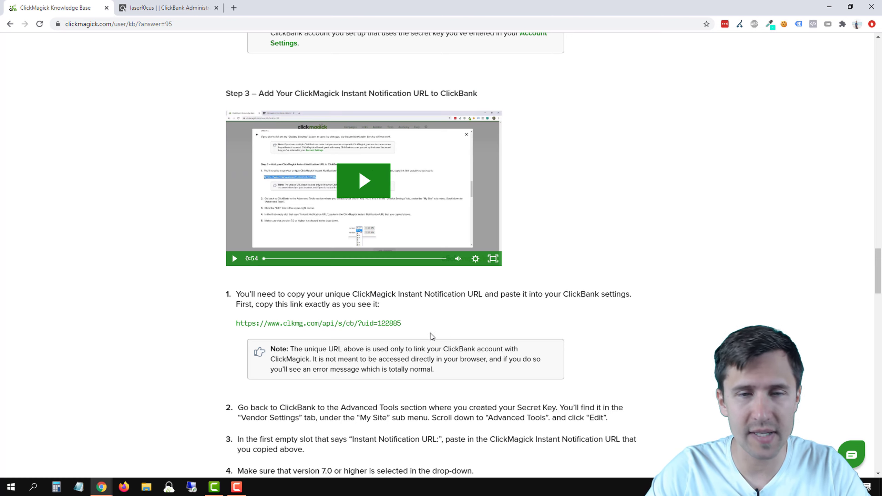
drag(236, 289, 401, 322)
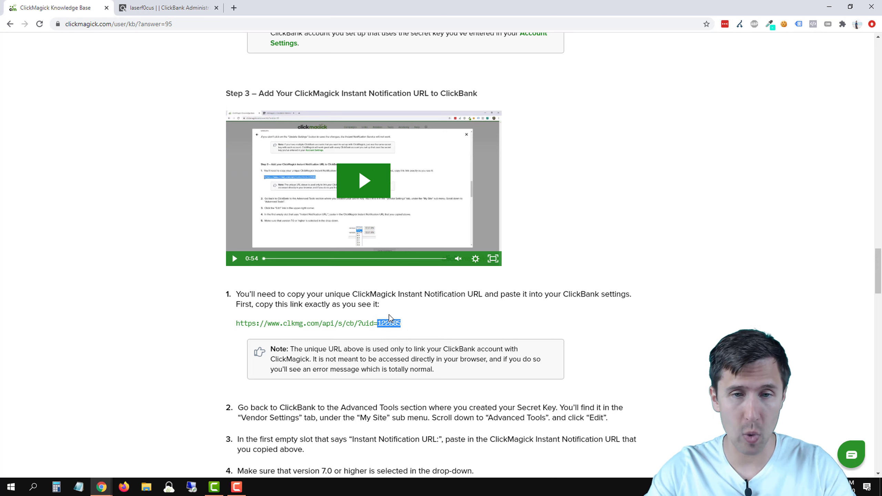
mouse_move(598, 264)
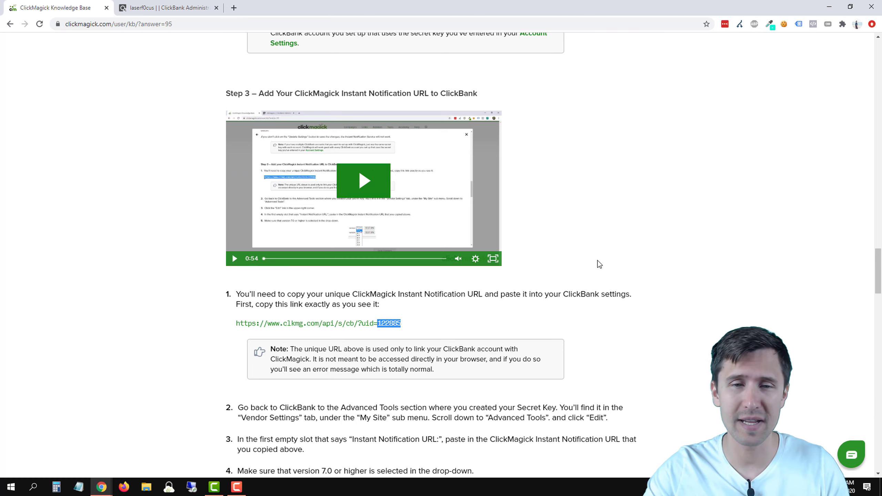
click(349, 323)
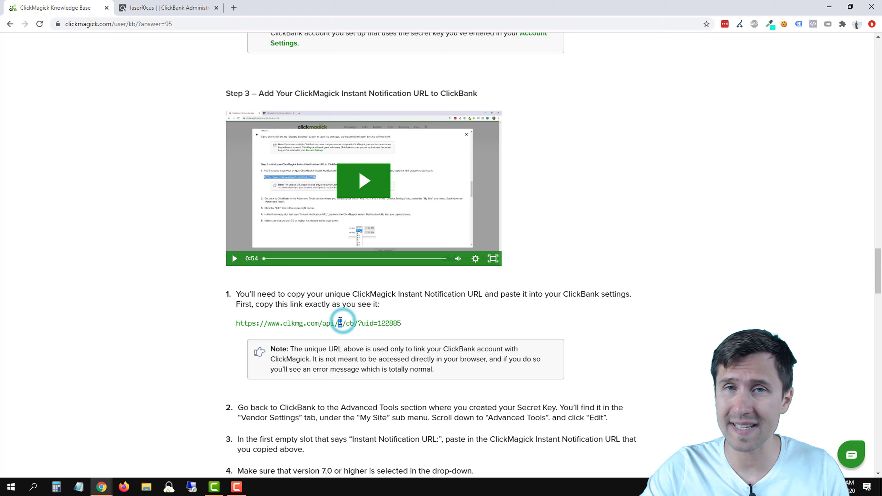
double_click(326, 323)
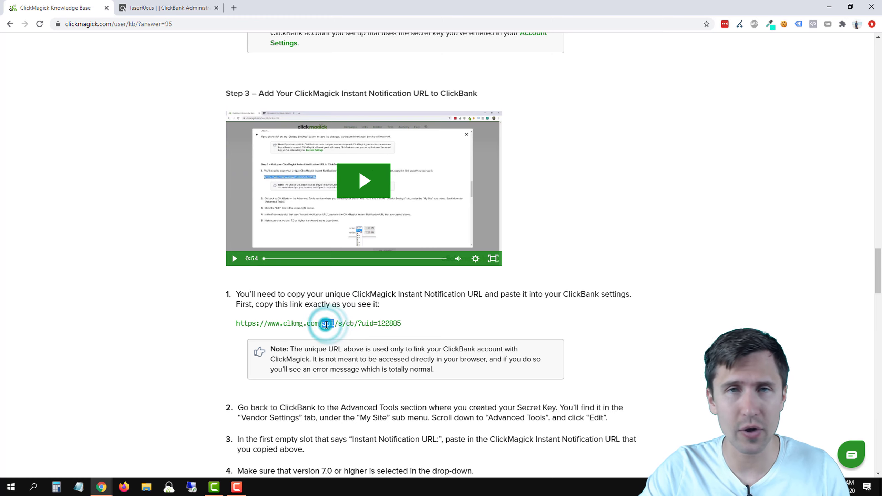
double_click(328, 323)
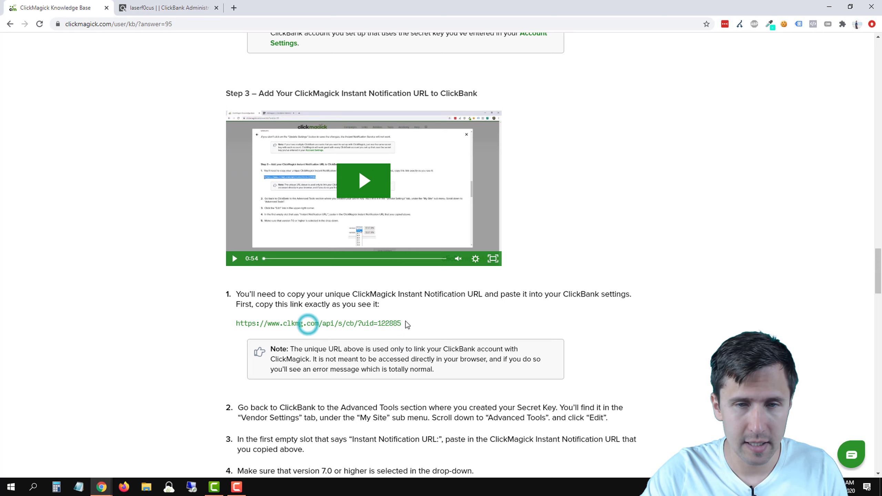
double_click(319, 323)
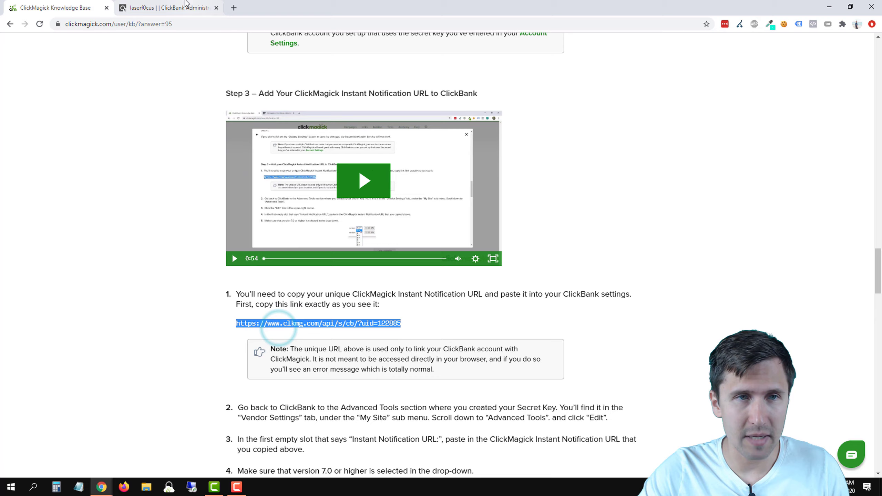
click(163, 7)
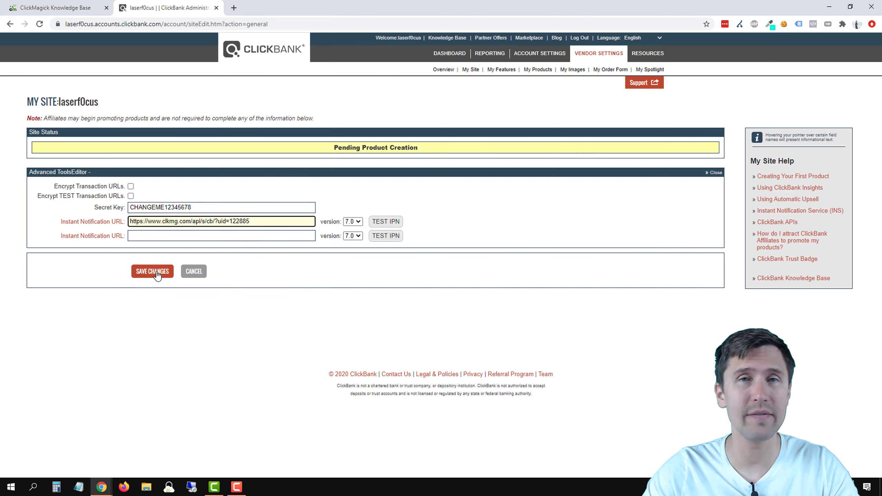
Step: Save the pasted ClickMagick Instant Notification URL in ClickBank
click(152, 270)
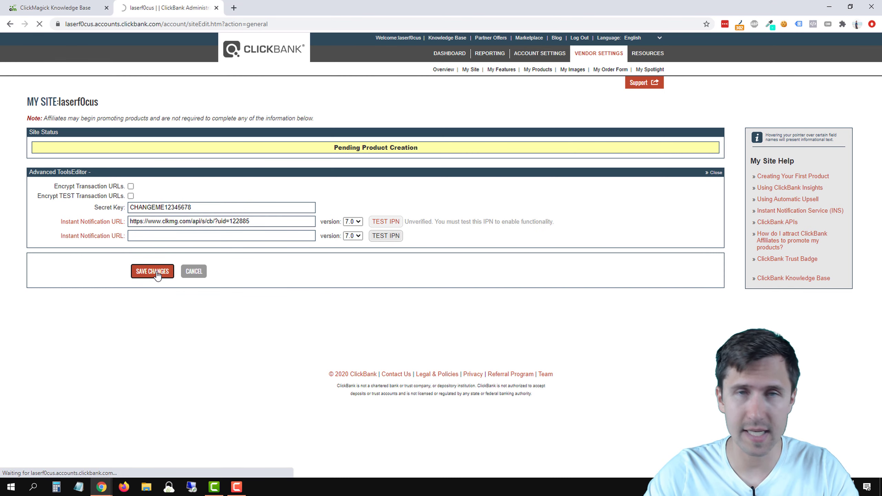
click(152, 271)
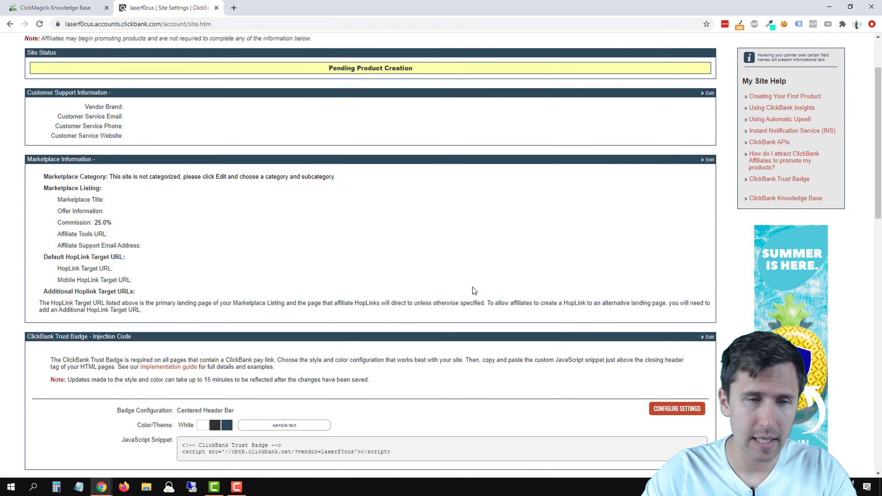
scroll(down, 3)
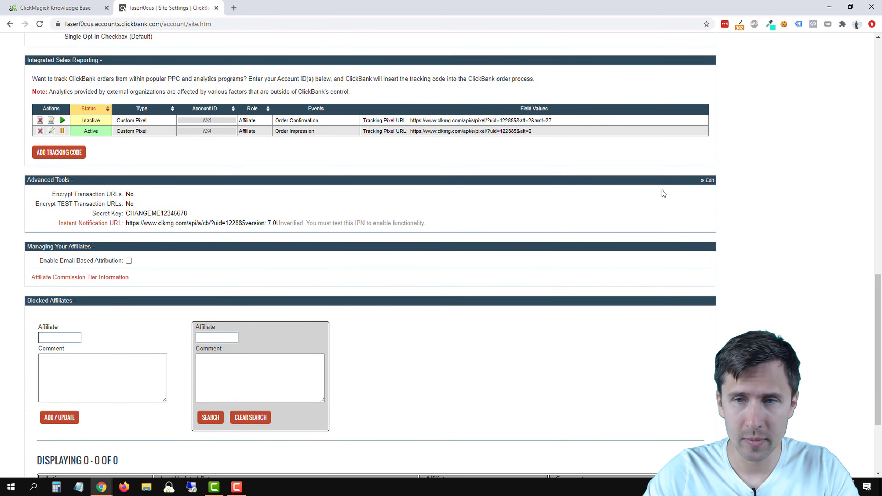
Step: Reopen Advanced Tools, keep IPN version 7.0, test the IPN, and save the verified settings
click(706, 180)
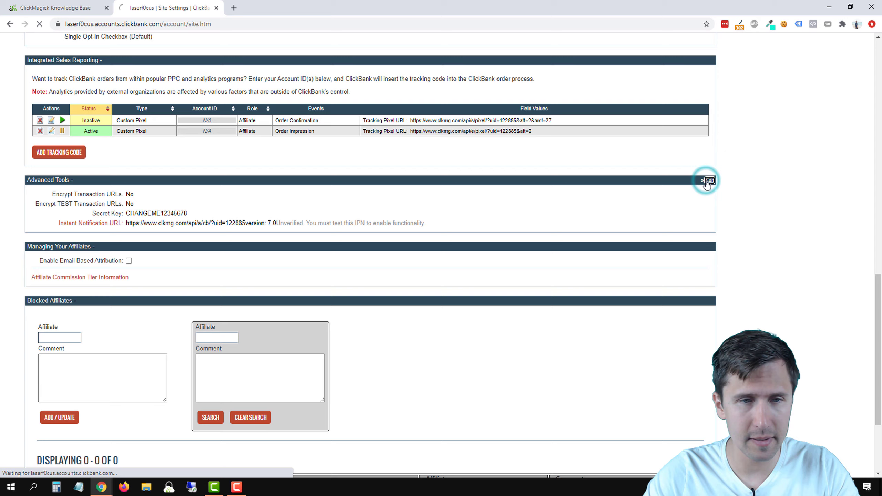
click(706, 180)
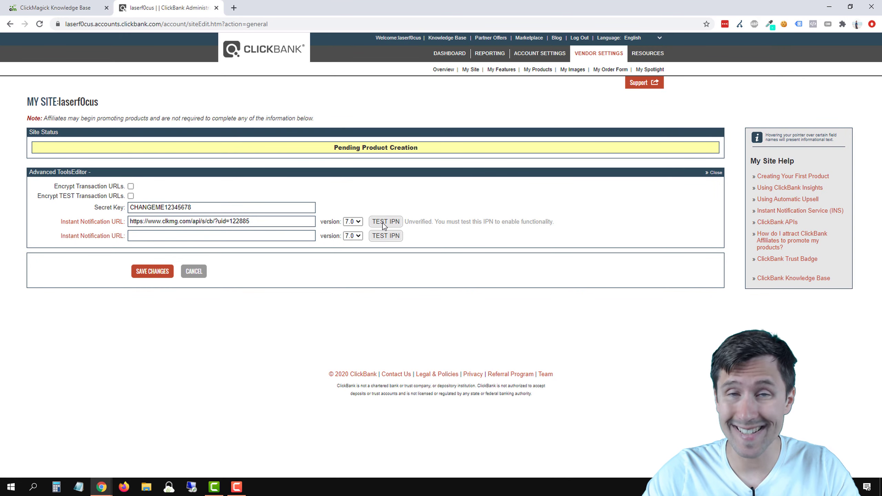
click(352, 221)
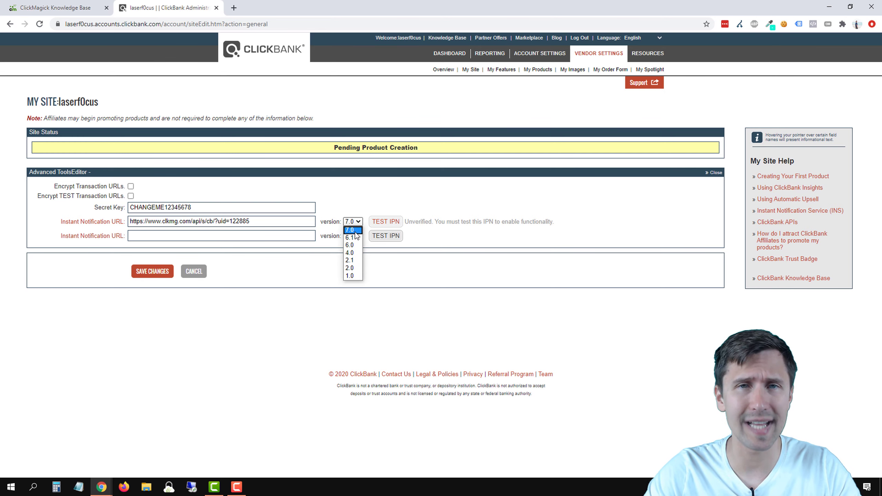
click(351, 230)
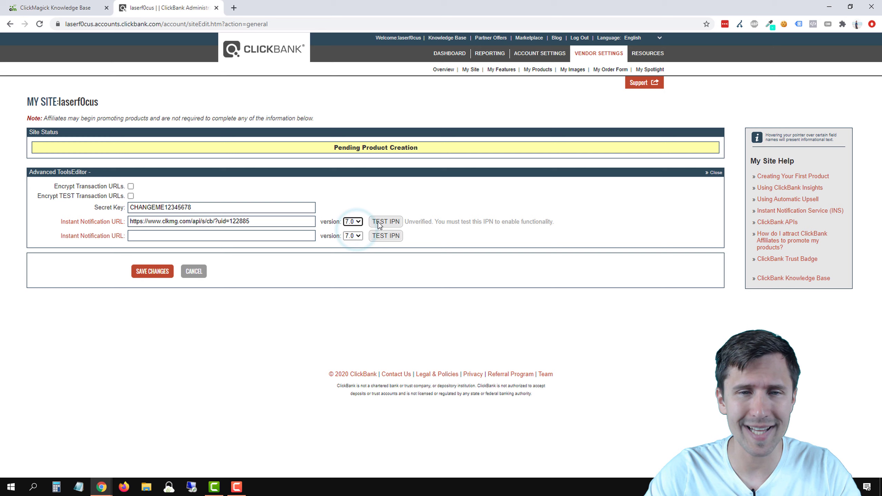
click(385, 221)
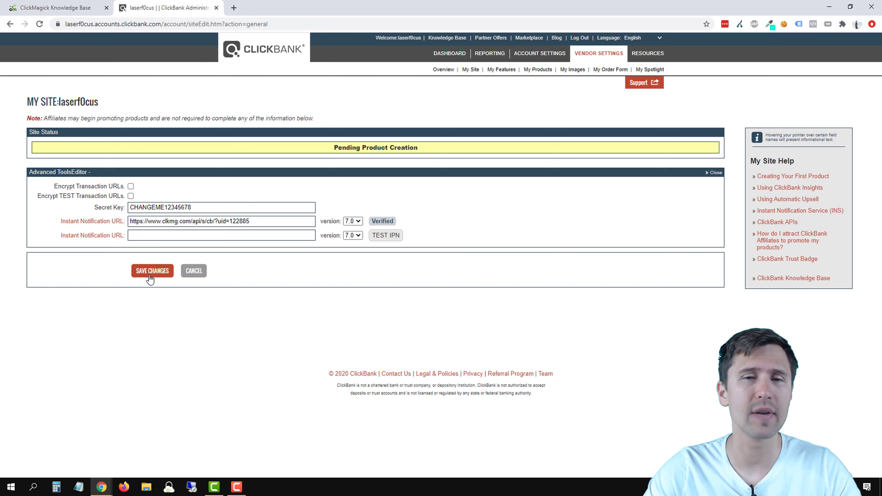
mouse_move(383, 245)
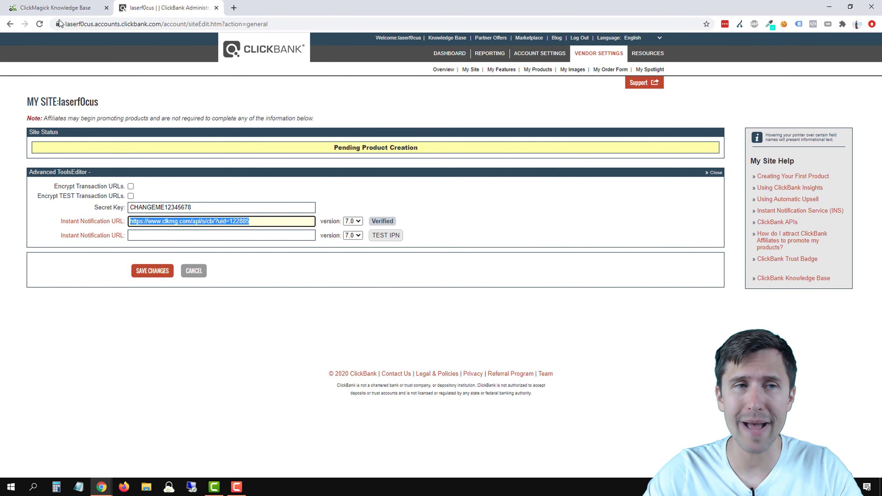
click(53, 8)
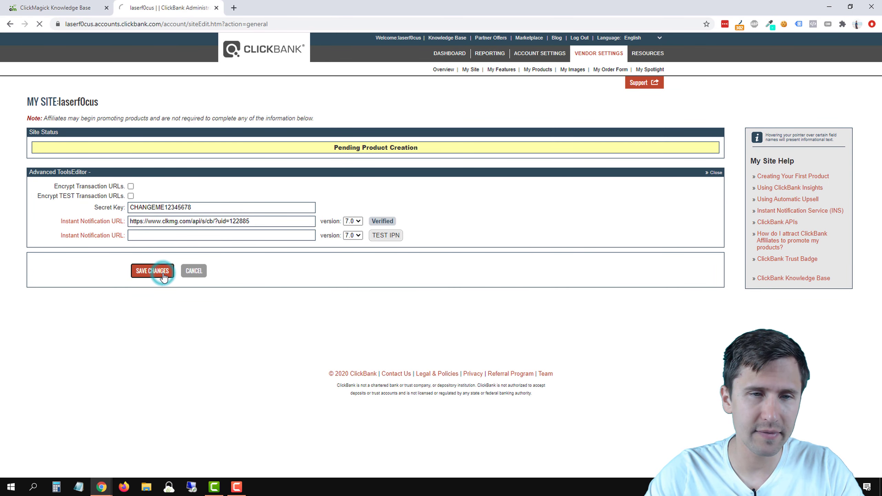
click(152, 271)
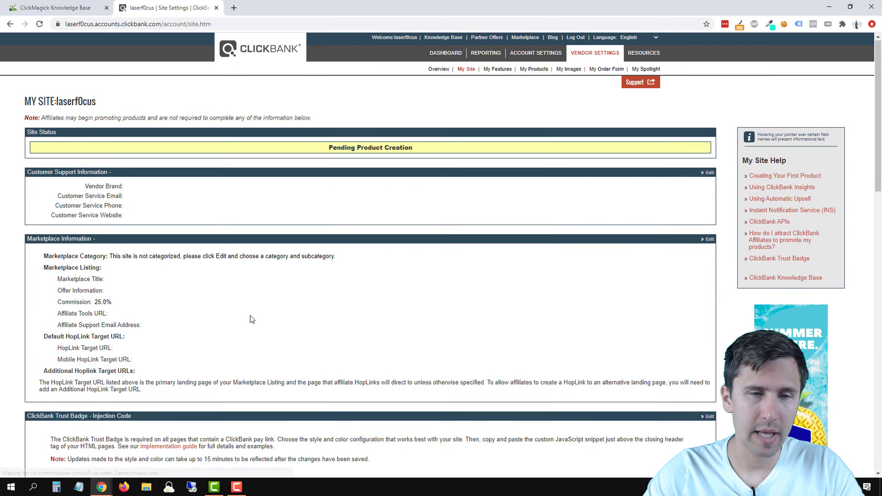
Step: Check the Verified badge under Advanced Tools, then return to the ClickMagick knowledge base
scroll(down, 3)
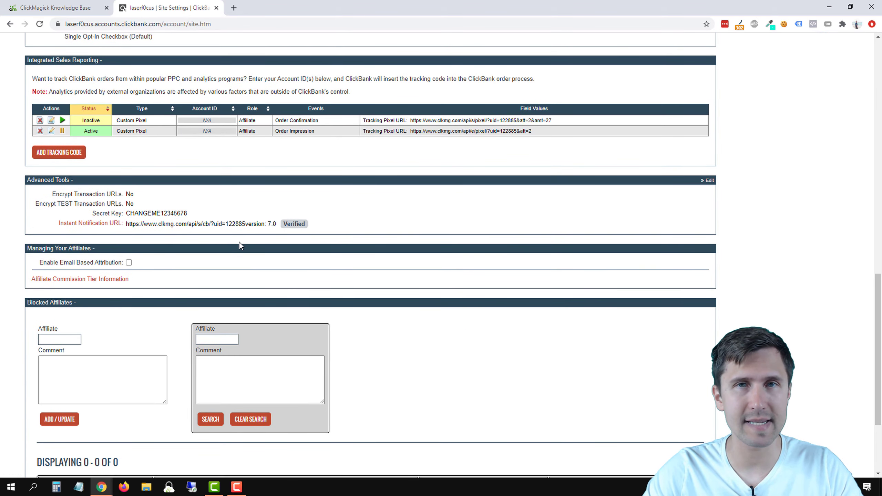
mouse_move(273, 242)
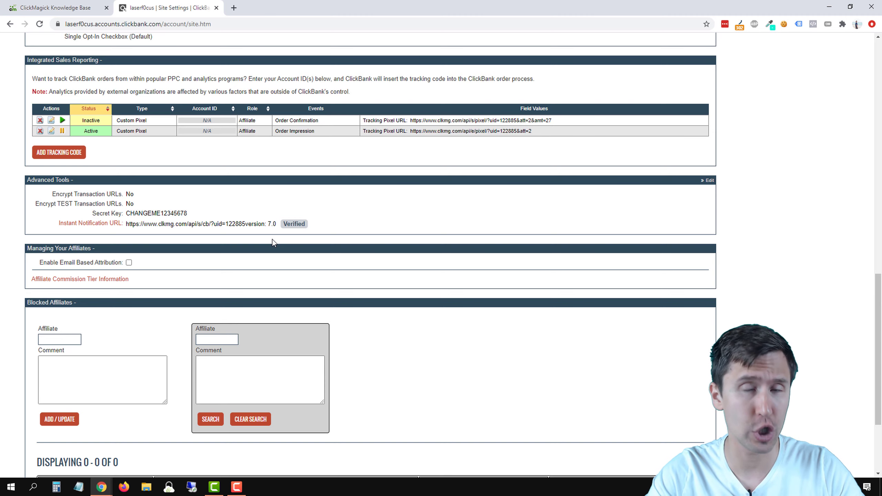
click(53, 7)
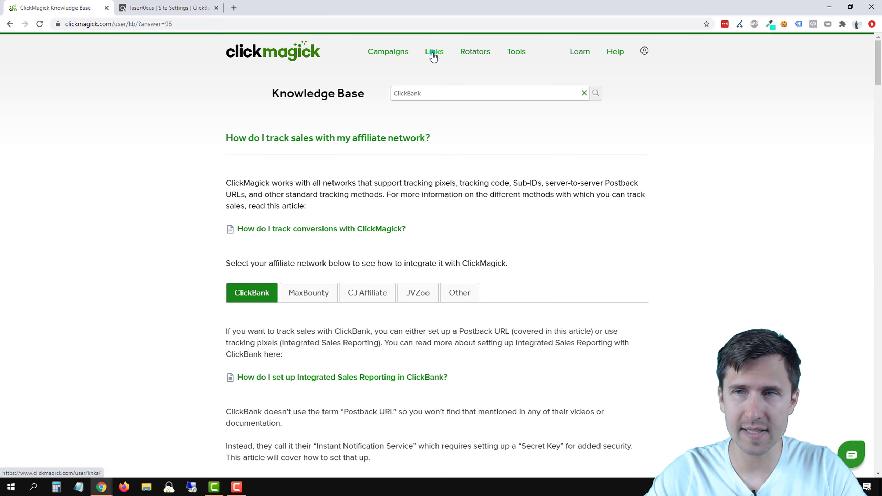
Step: Open the ClickBank - Diabetes Freedom link and add an affiliate click ID parameter to its Primary URL
click(434, 51)
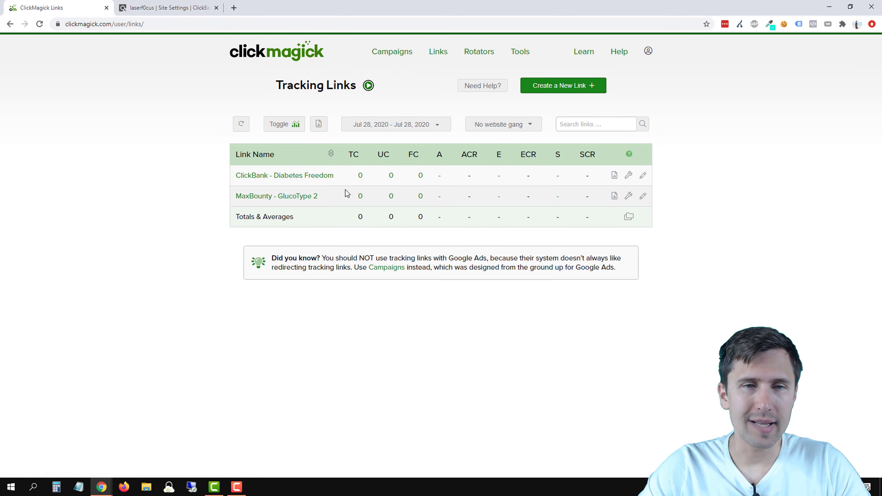
click(284, 175)
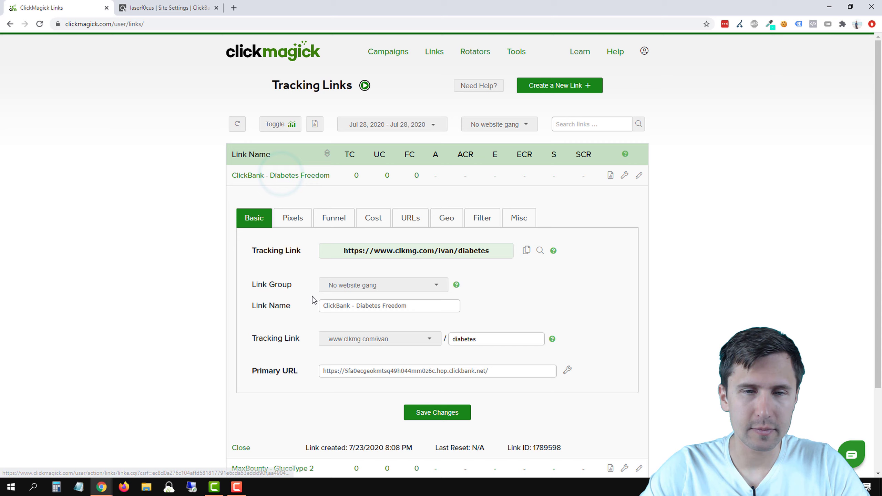
mouse_move(582, 378)
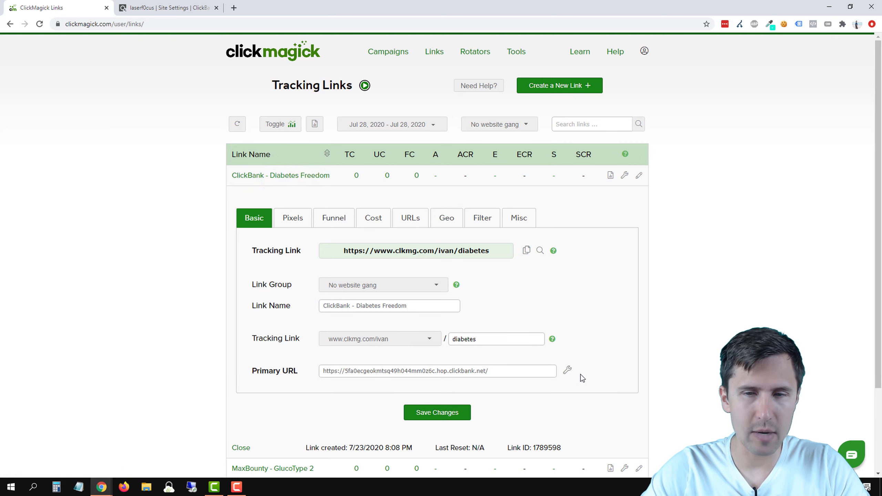
click(567, 370)
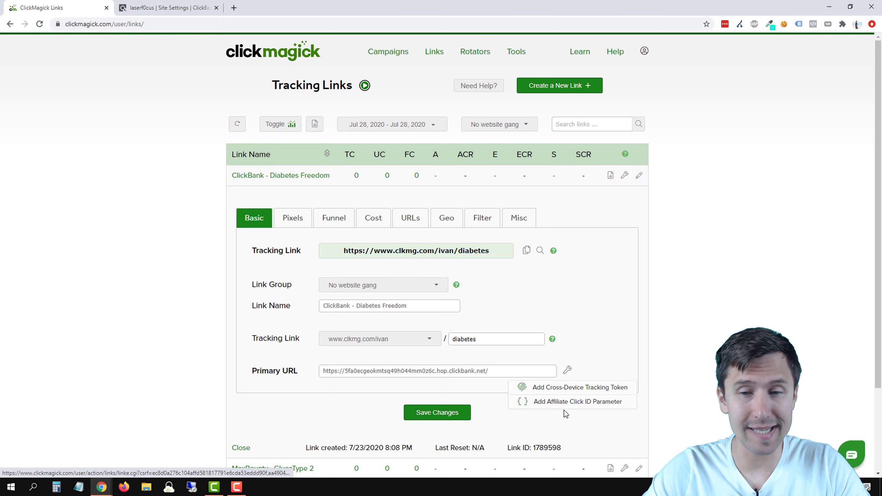
click(575, 401)
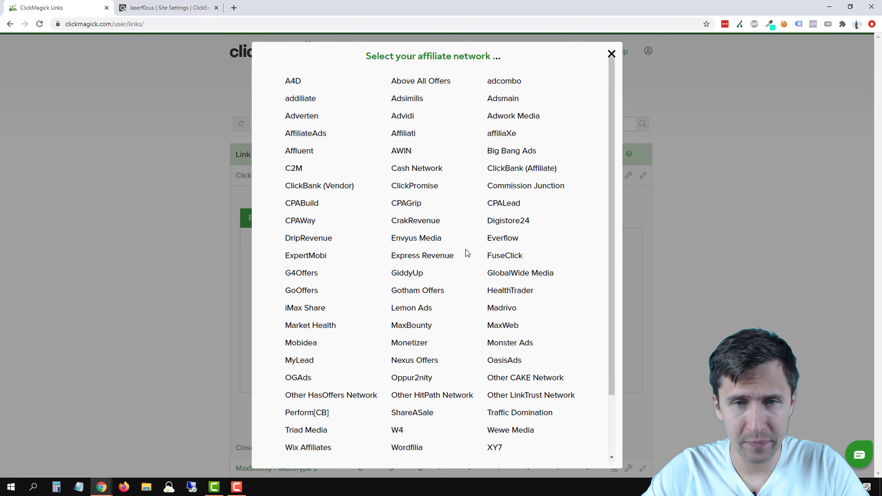
mouse_move(521, 168)
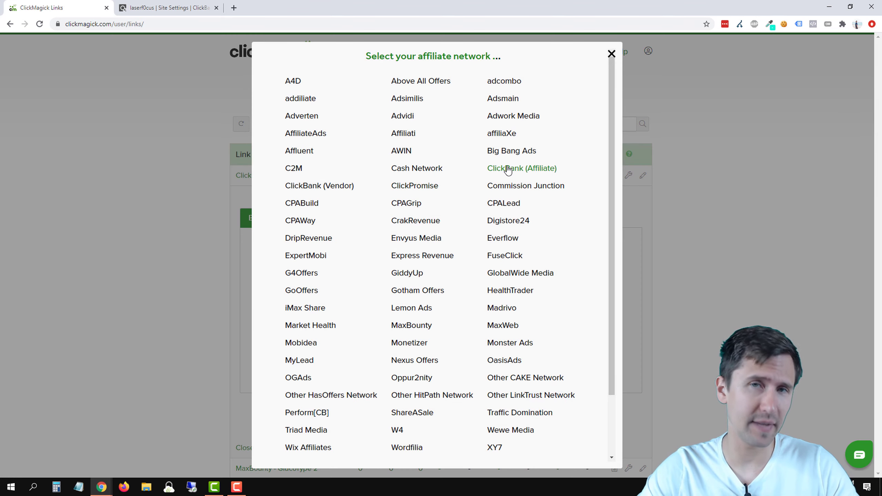
mouse_move(319, 186)
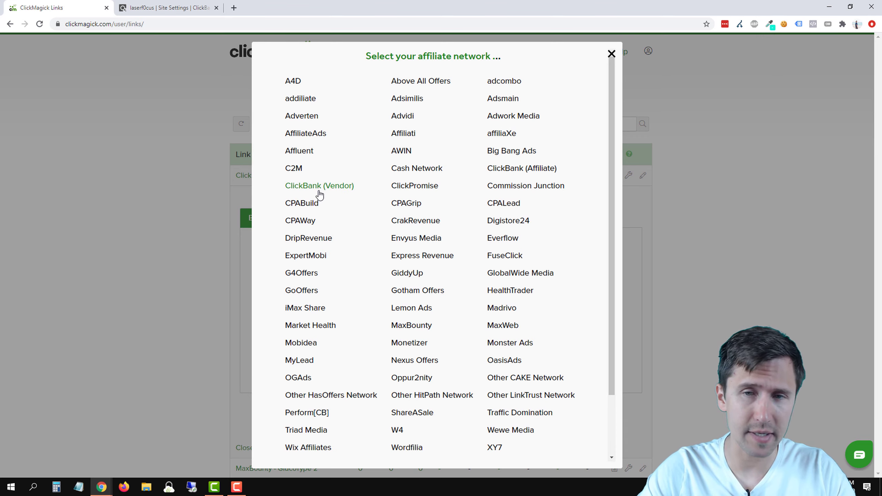
mouse_move(521, 168)
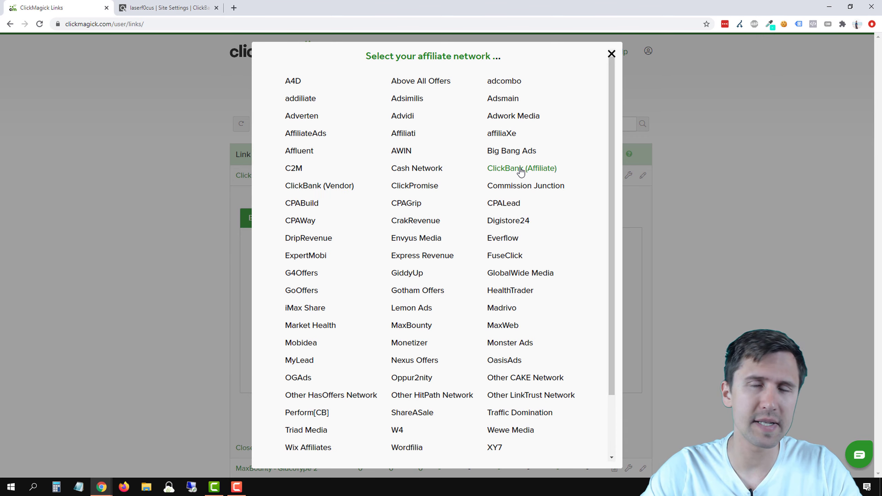
Step: Keep ?tid=[clickid] on the Primary URL, save the link, and reopen its settings
click(521, 168)
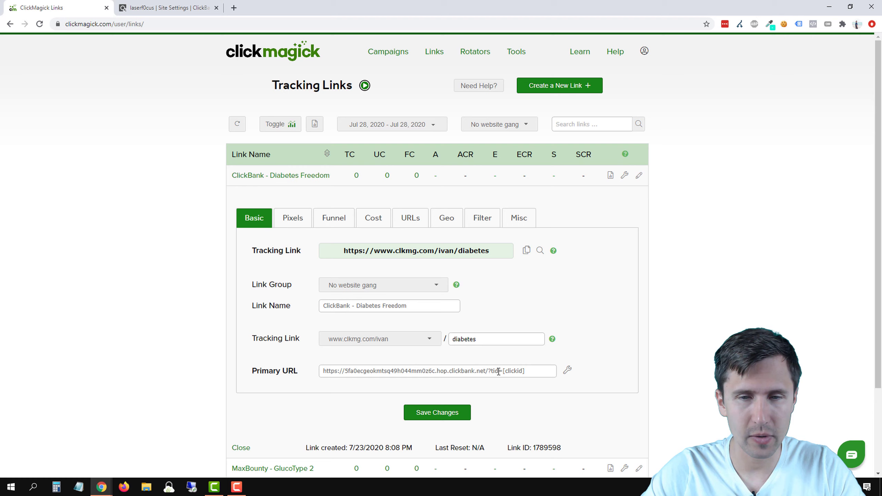
drag(491, 371, 522, 371)
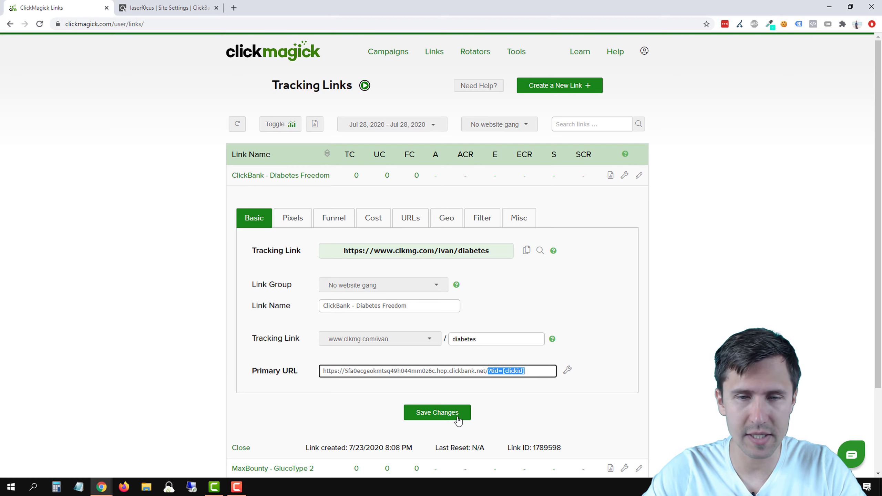
click(437, 413)
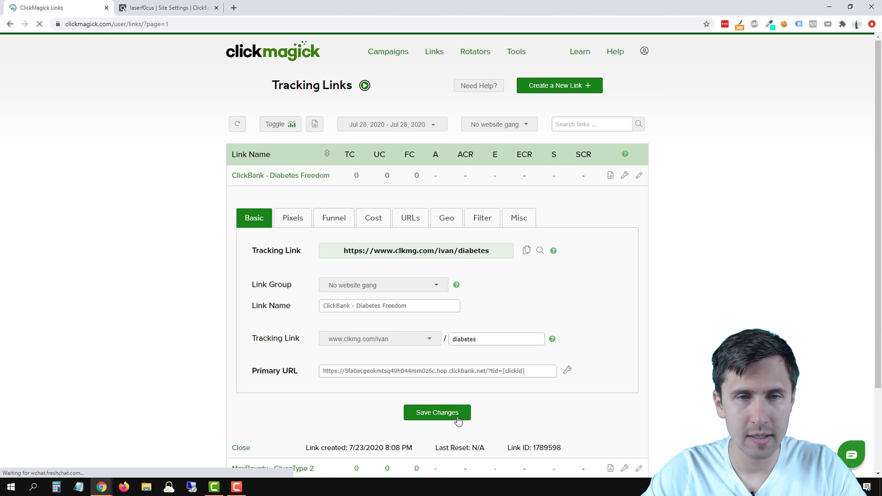
click(438, 412)
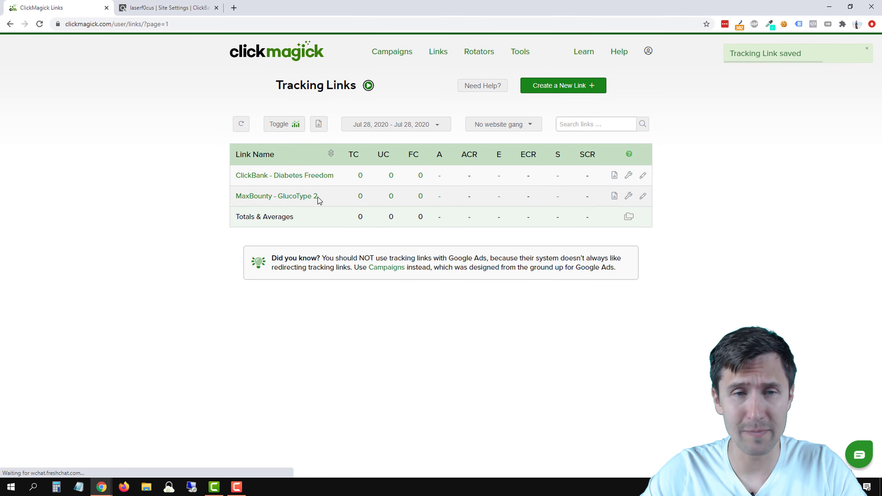
click(283, 175)
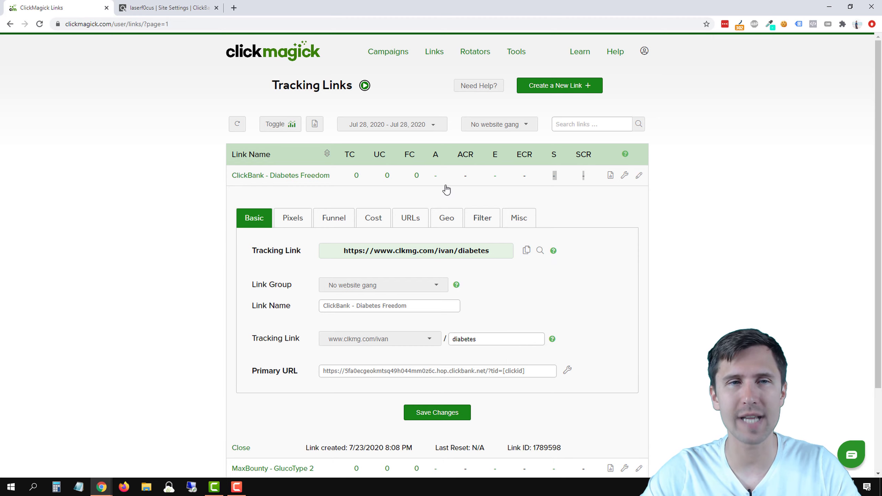
click(343, 8)
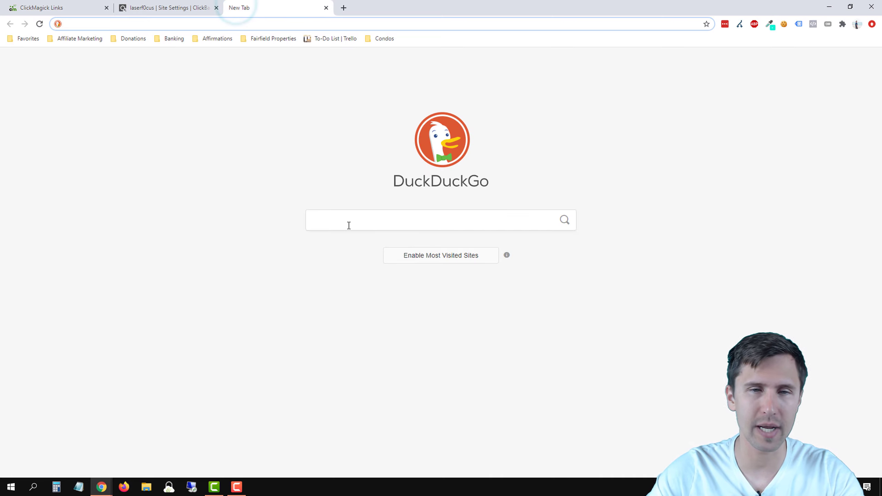
Step: Search DuckDuckGo for 'redirect path chrome extension' and open its Chrome Web Store page
text(redirect)
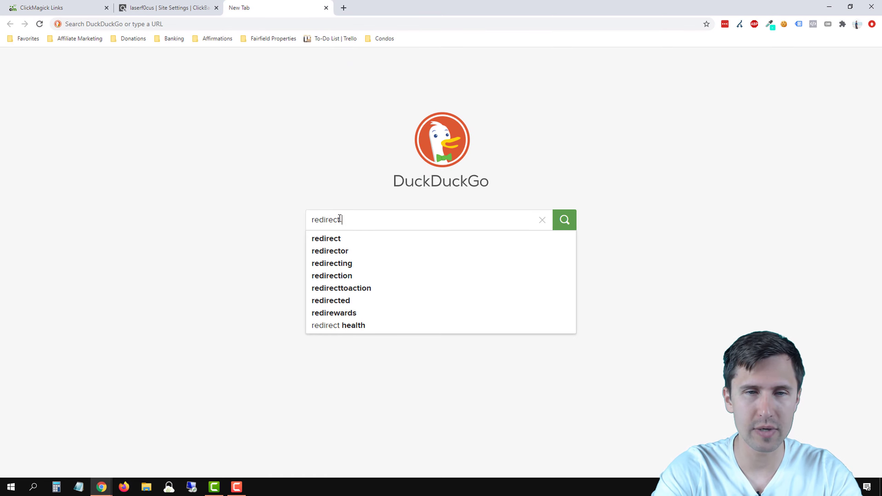
text(path chrome exte)
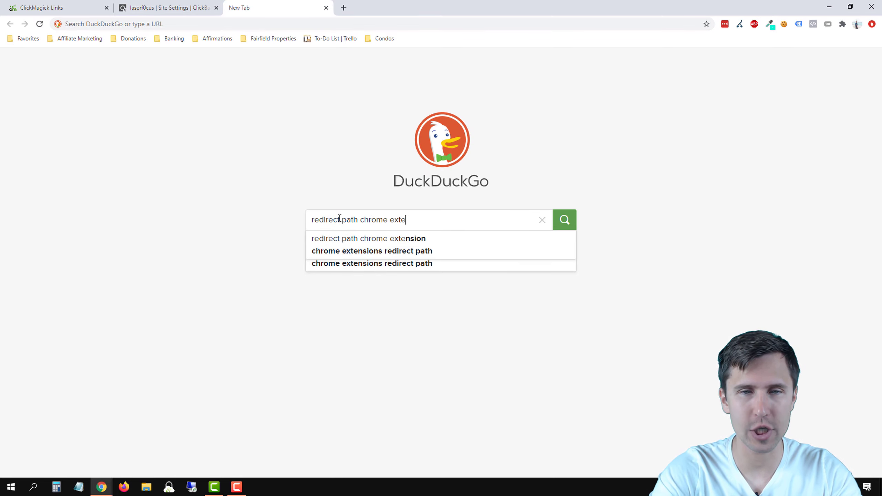
click(367, 238)
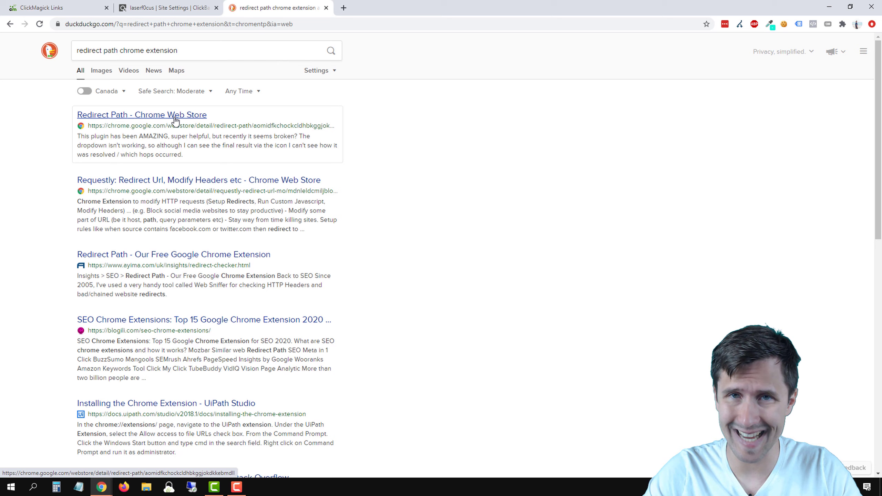
click(141, 115)
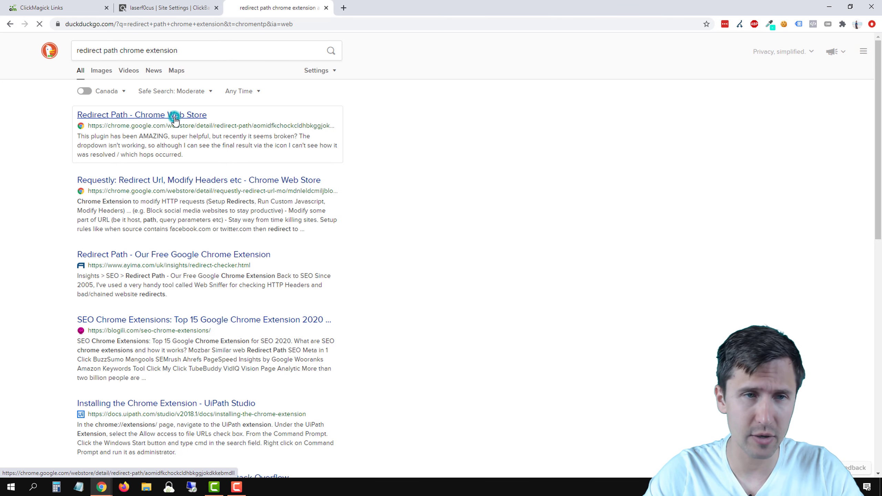
click(141, 115)
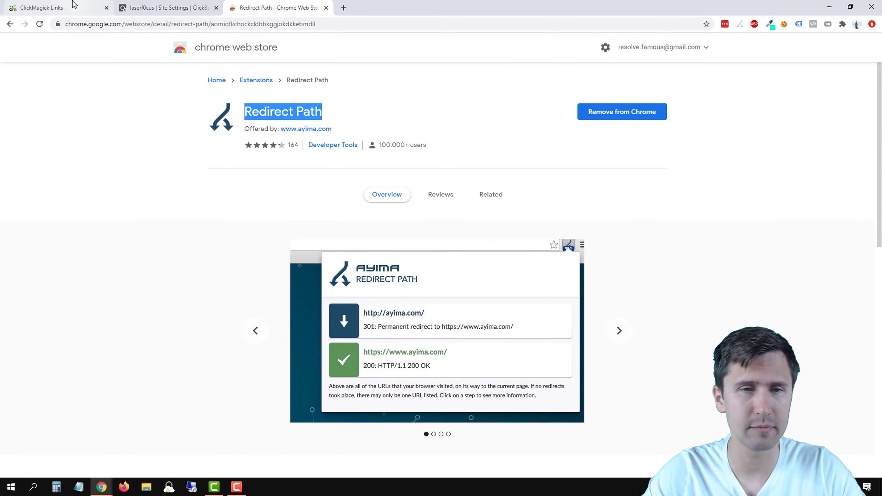
click(56, 7)
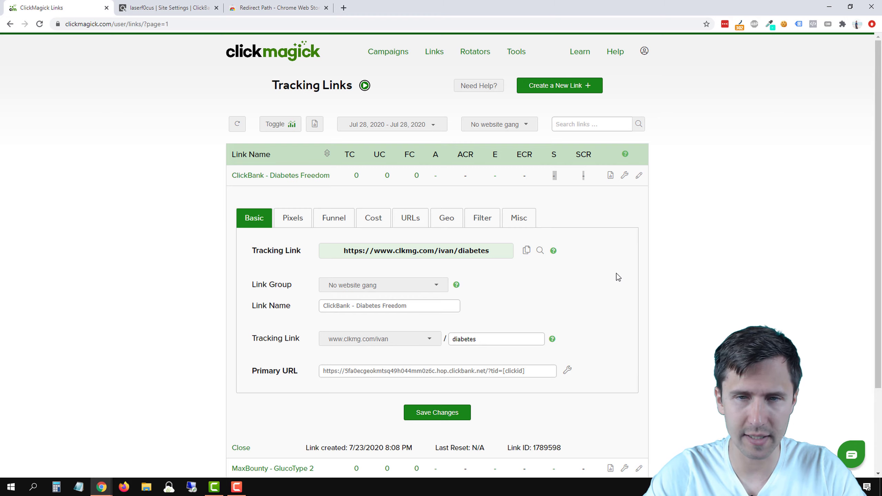
Step: Test the tracking link and highlight the numeric tid value in Redirect Path's ClickBank hop
click(540, 250)
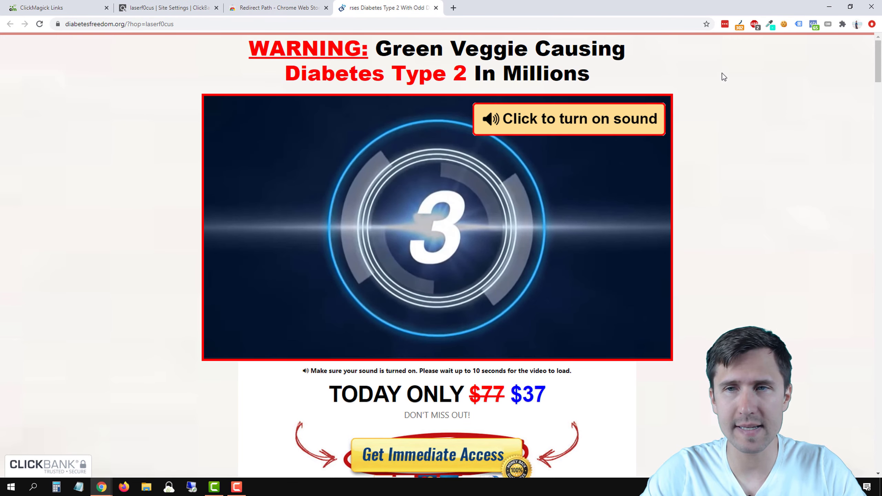
click(734, 24)
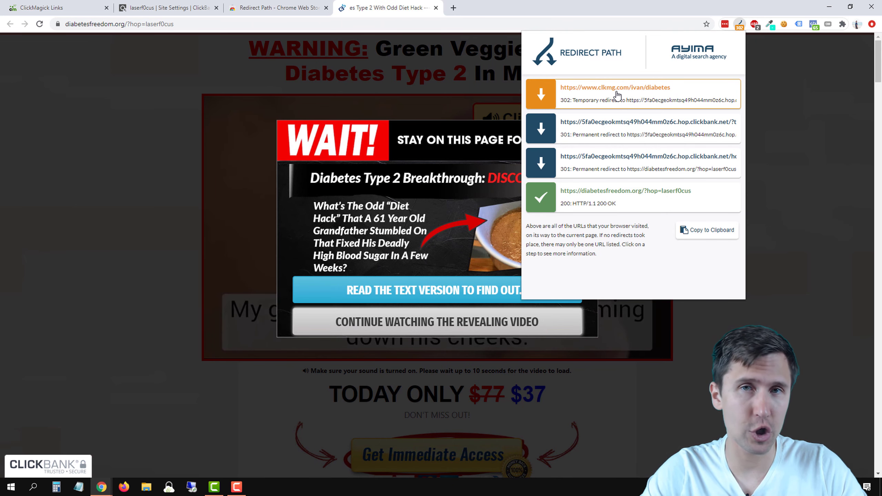
click(647, 126)
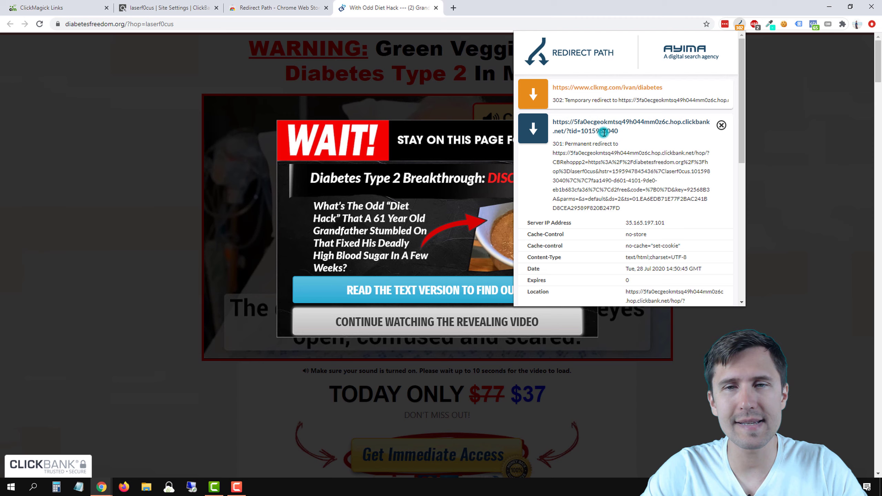
double_click(598, 131)
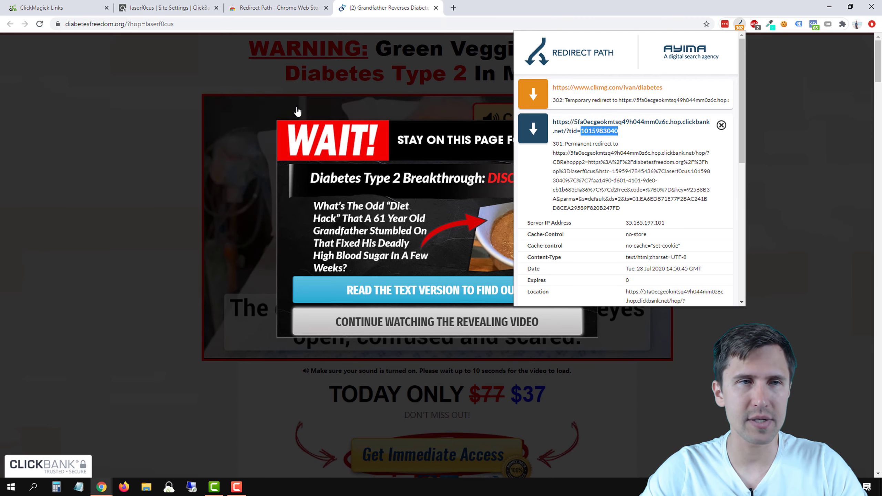
Step: Compare the hop with the Primary URL's [clickid] placeholder and recheck the redirect chain
click(56, 7)
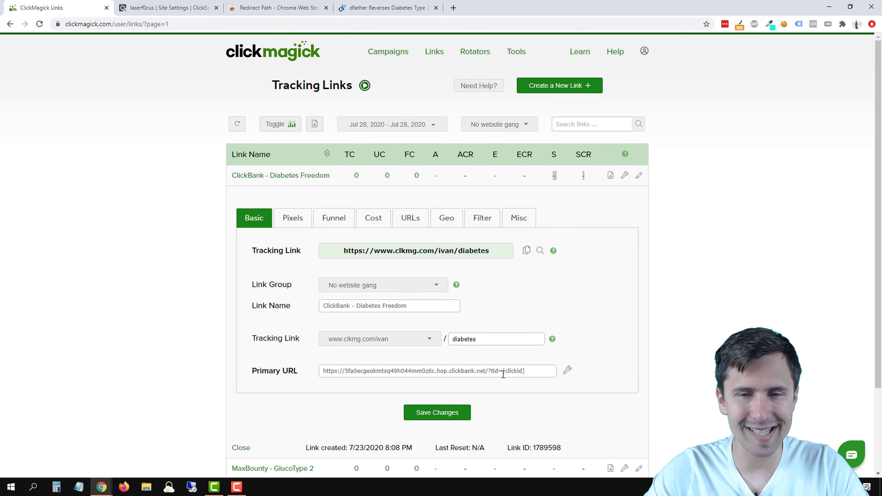
double_click(512, 371)
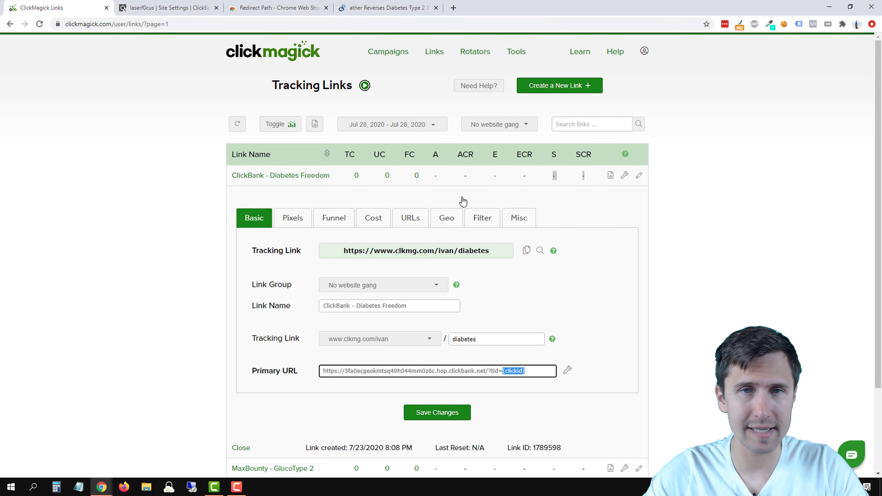
click(387, 7)
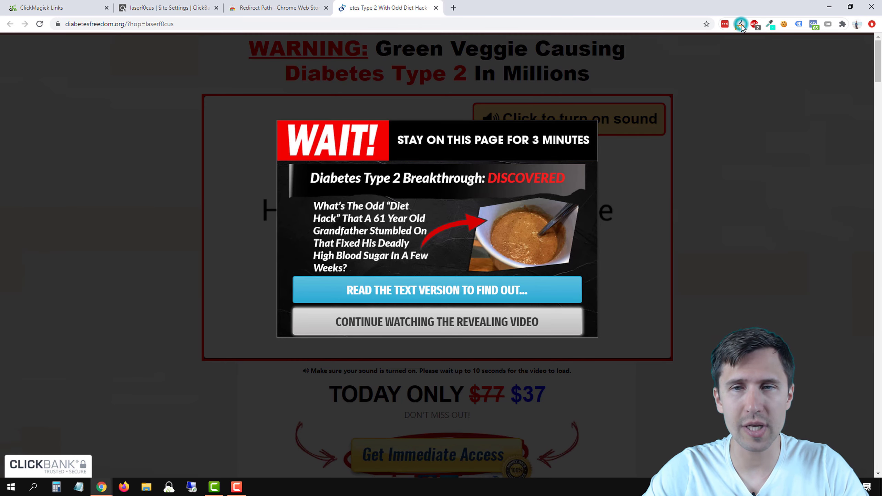
click(741, 24)
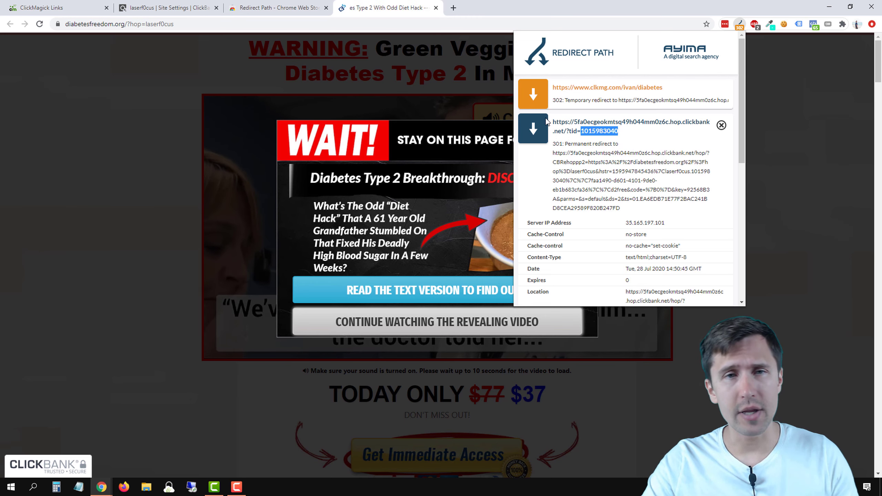
click(56, 7)
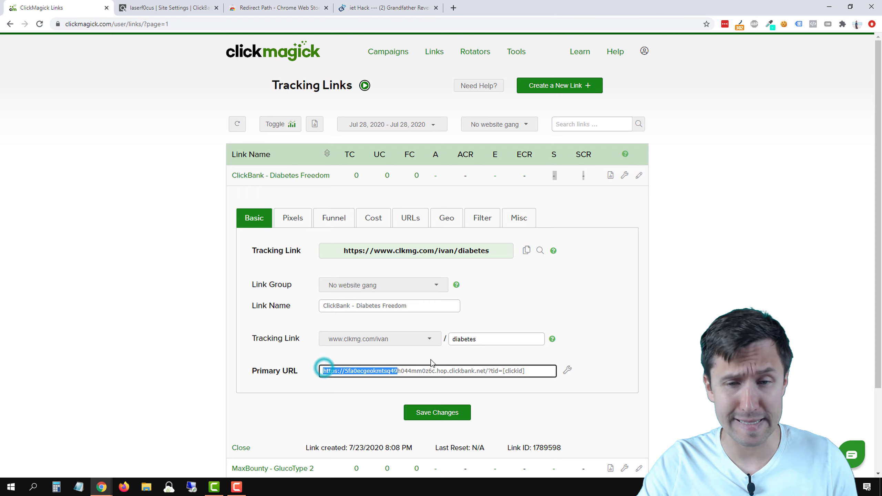
Step: Visit the Primary URL directly and highlight the unfilled tid=[clickid] in Redirect Path
click(476, 370)
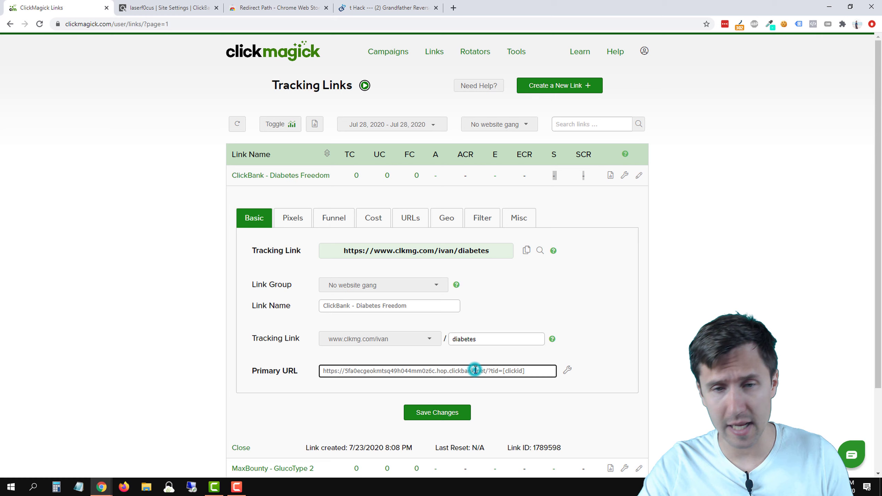
triple_click(437, 370)
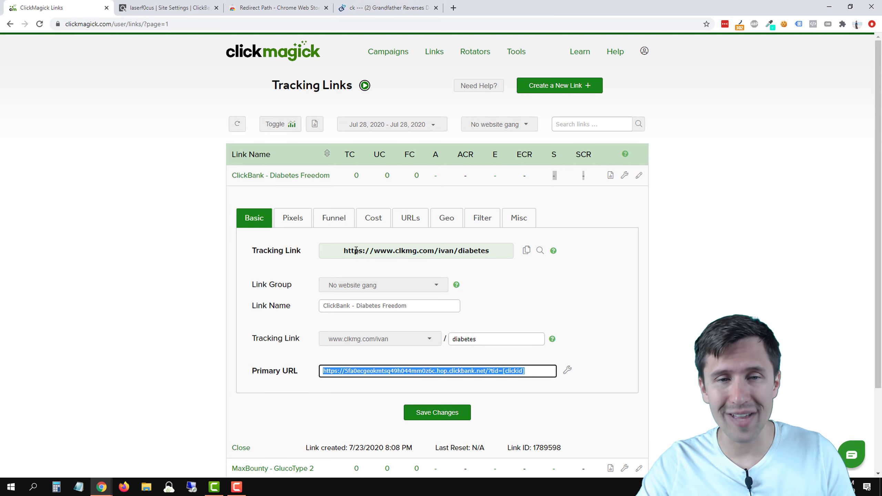
click(415, 250)
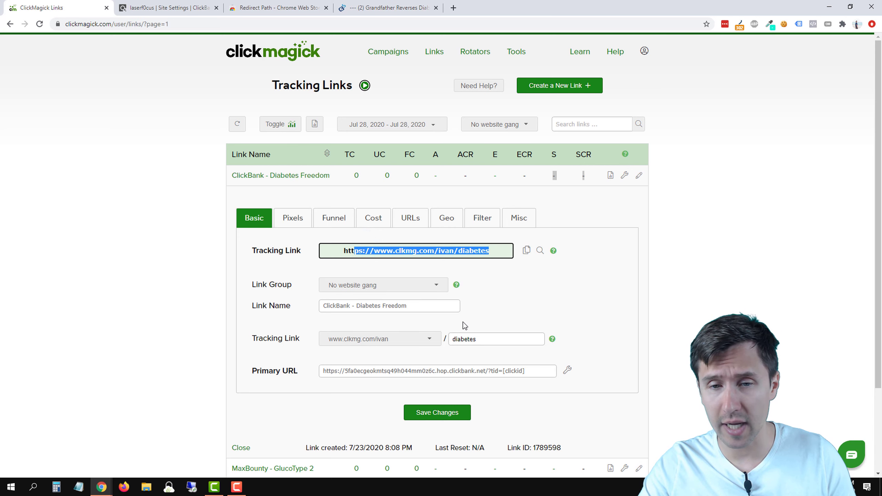
right_click(438, 371)
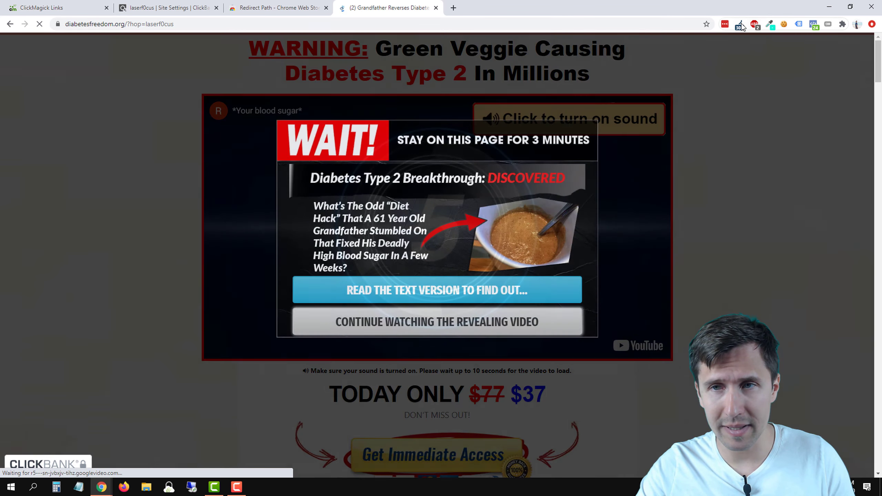
click(740, 24)
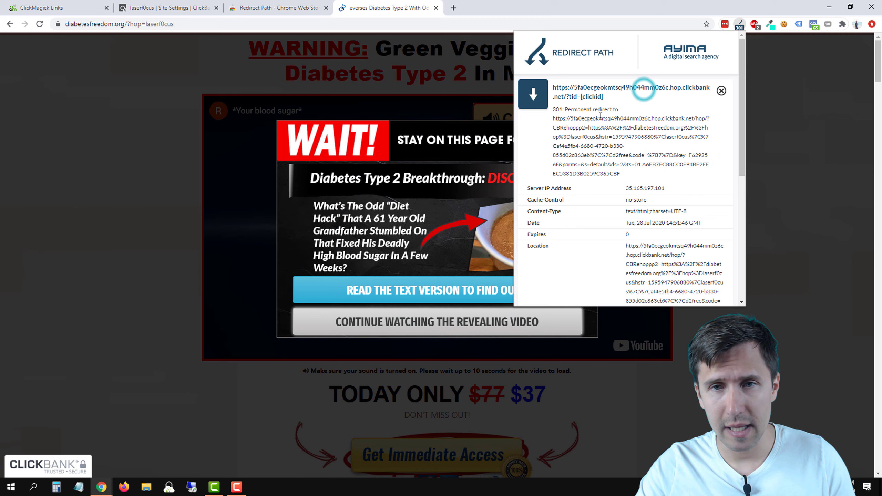
double_click(584, 96)
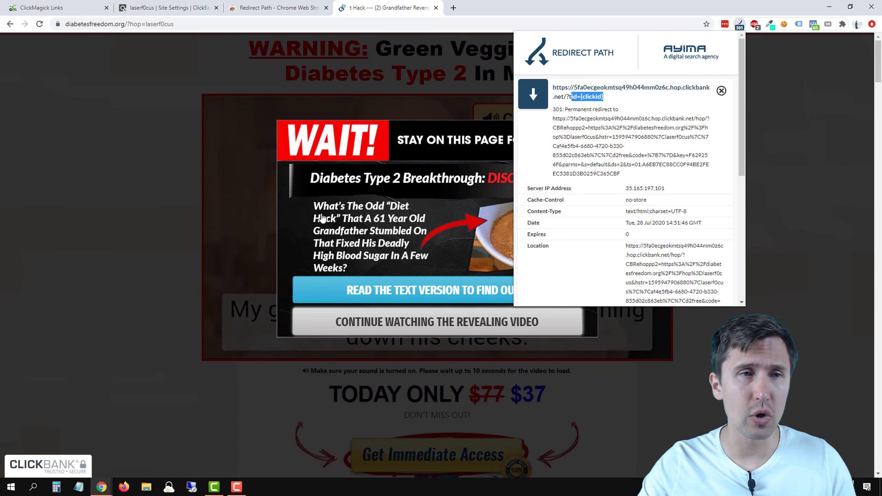
click(56, 7)
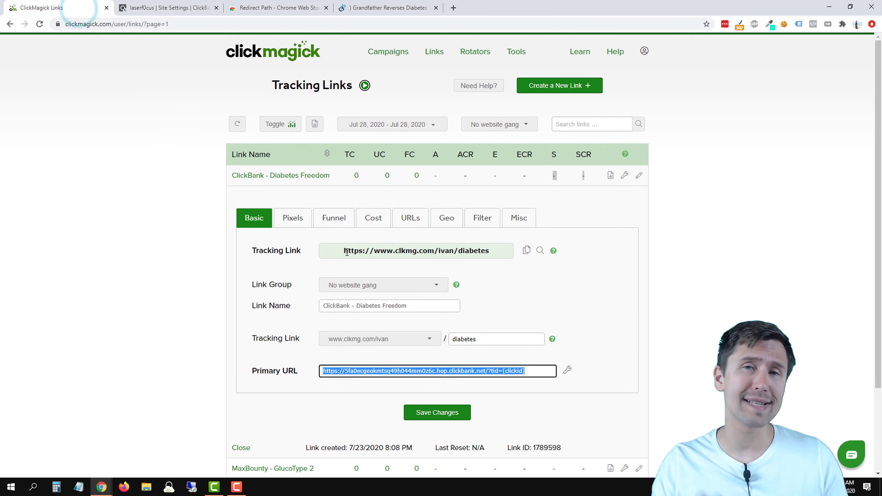